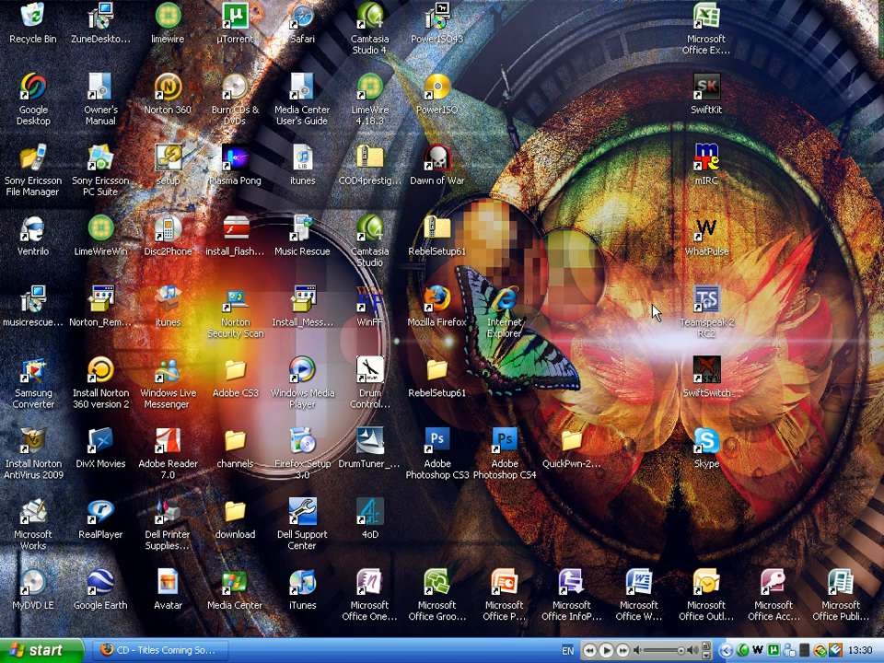
pyautogui.moveTo(577, 316)
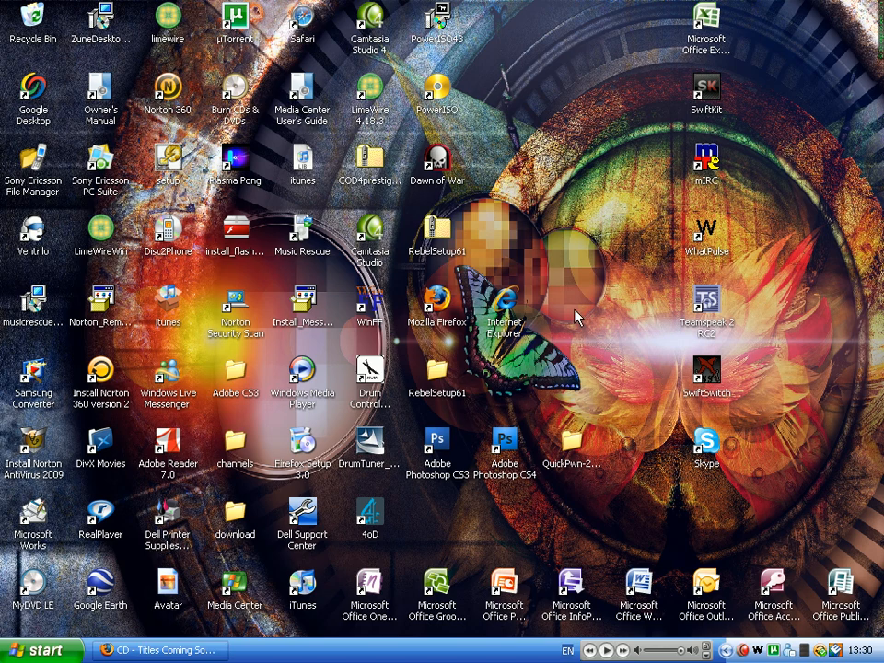
pyautogui.moveTo(562, 313)
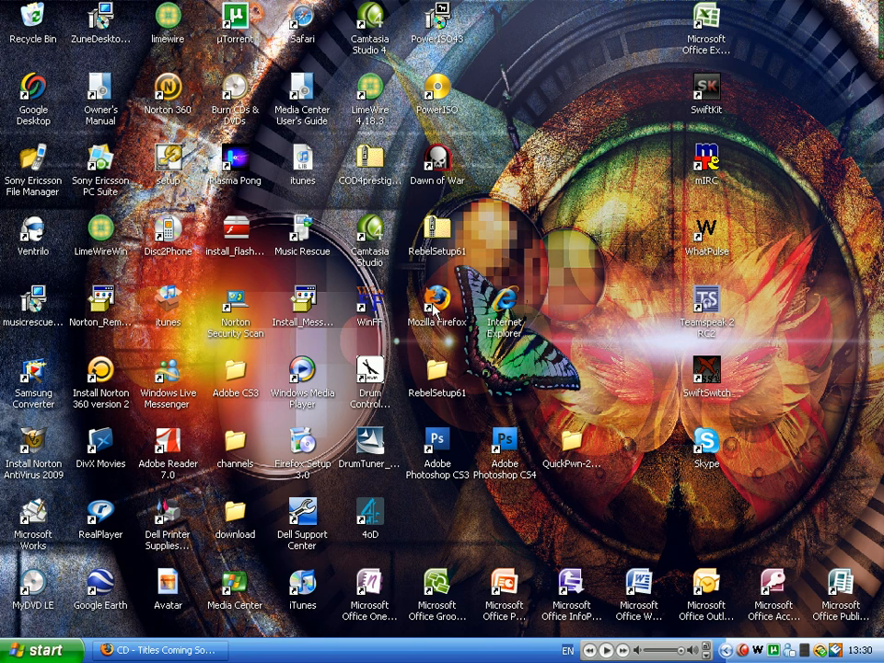
# Launch Mozilla Firefox from its desktop icon.
pyautogui.doubleClick(437, 300)
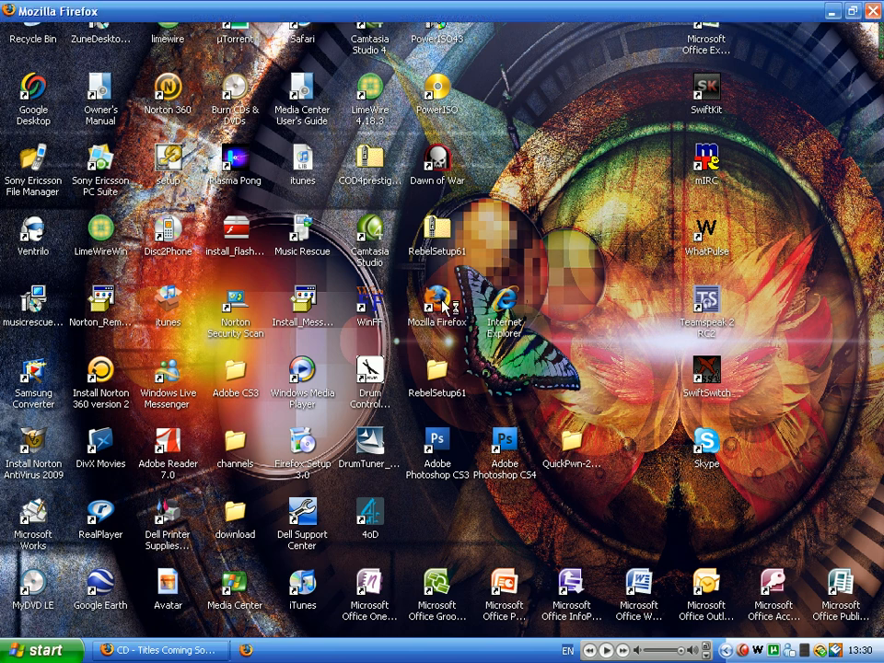
# Search Google for 'utorrent' and open the official uTorrent homepage.
pyautogui.doubleClick(437, 303)
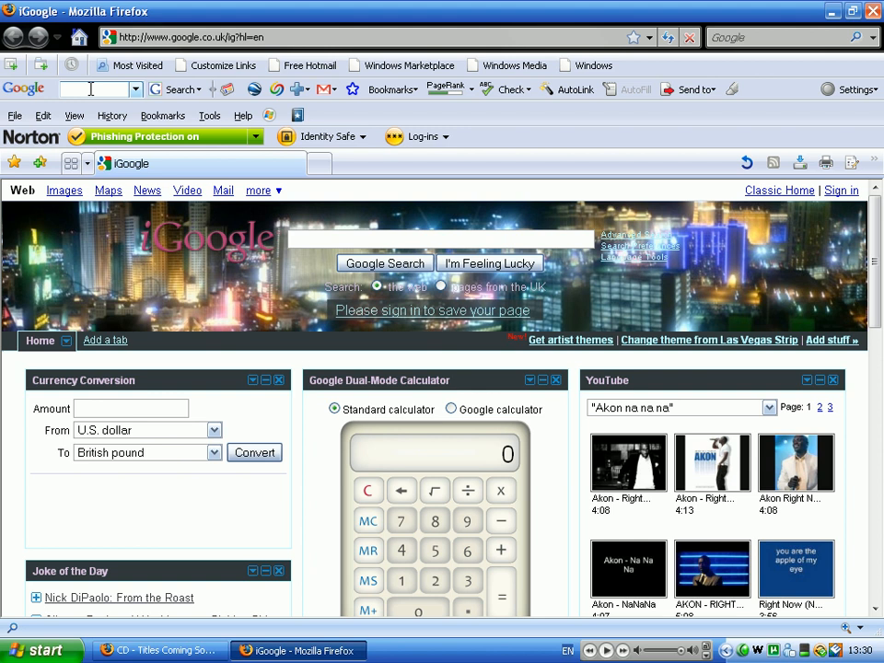
pyautogui.write('utorrent')
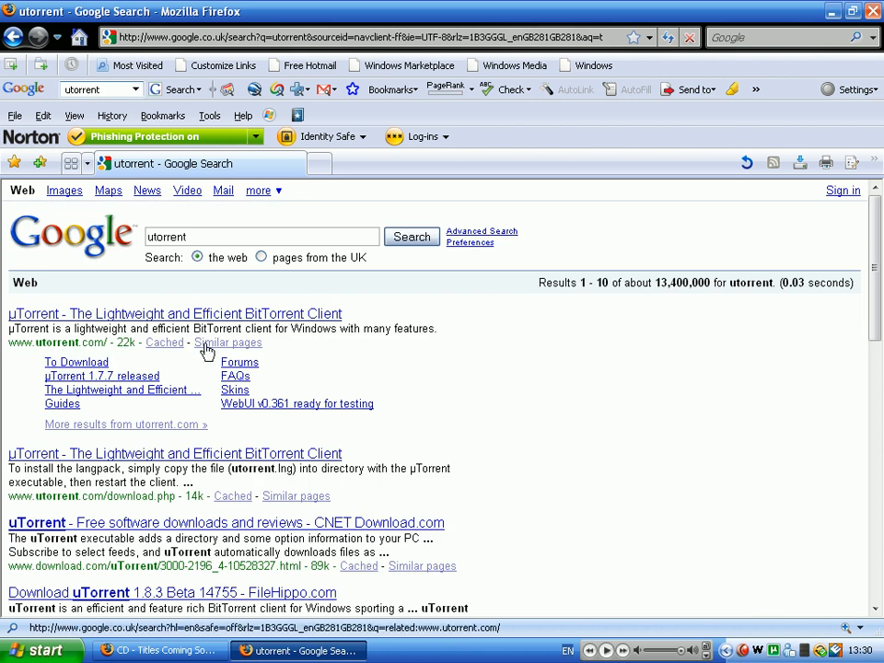
pyautogui.click(174, 314)
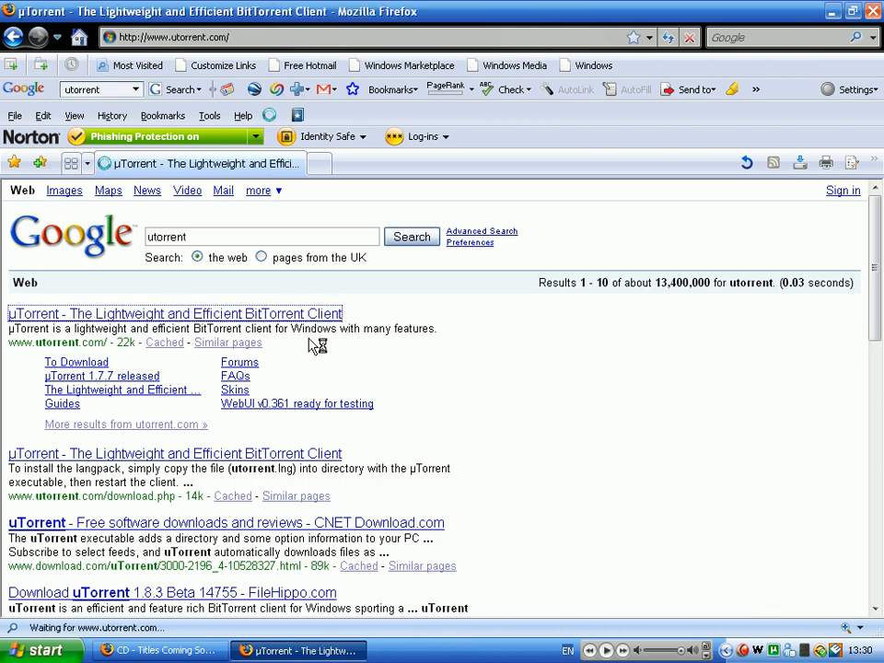
pyautogui.click(174, 313)
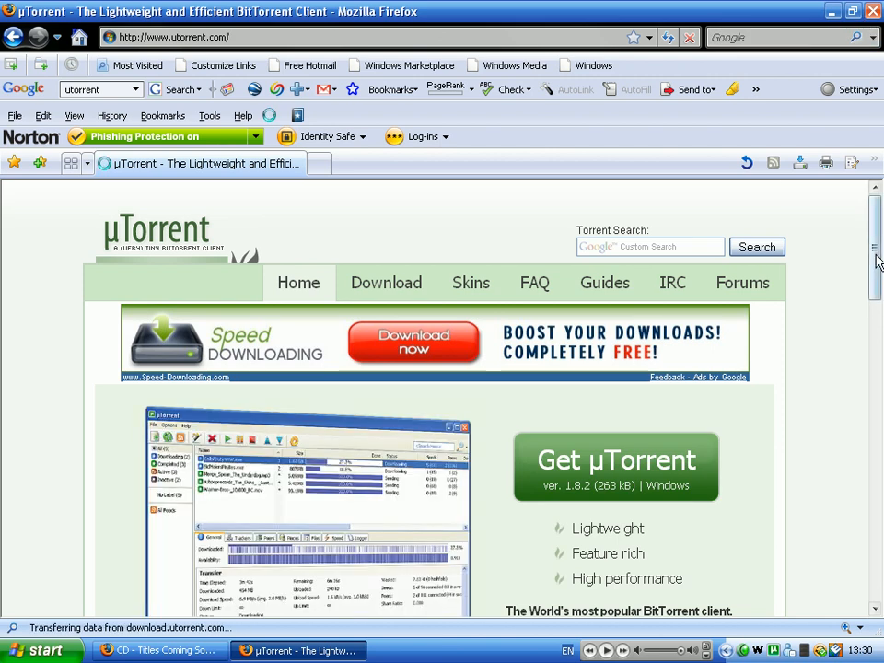
pyautogui.scroll(-3)
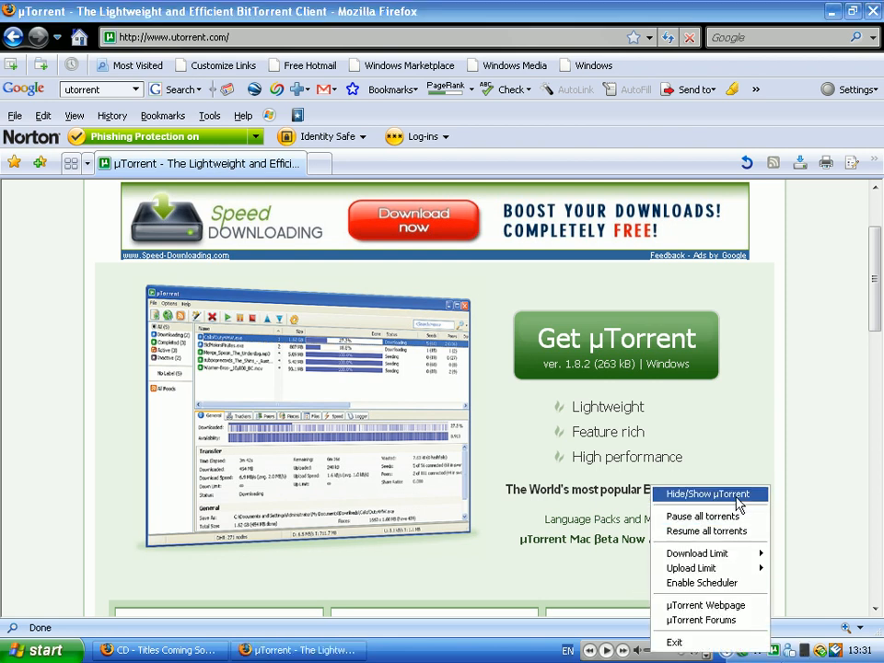
pyautogui.click(703, 495)
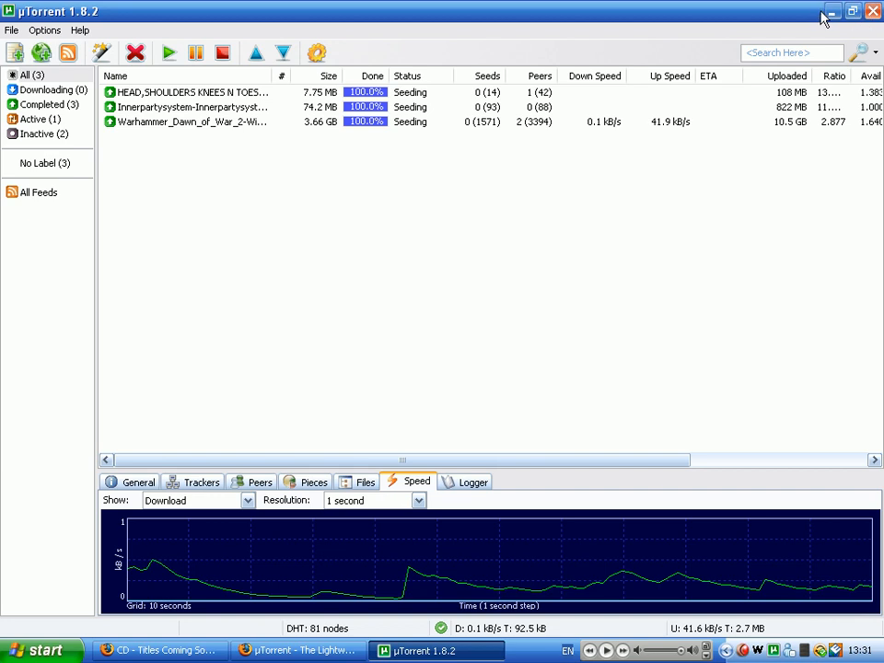
pyautogui.click(296, 650)
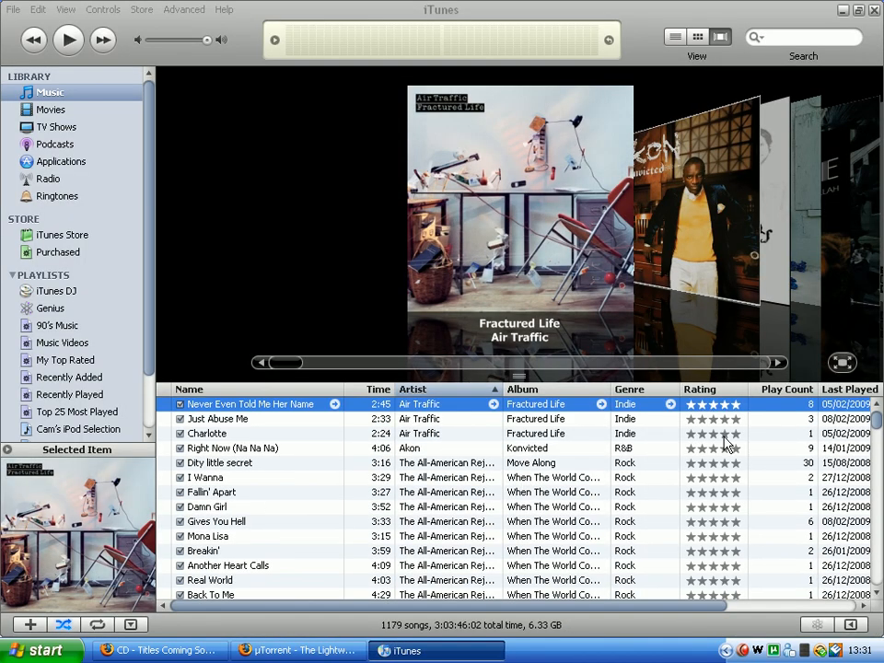
# Close the Firefox window showing the uTorrent website, leaving iTunes open.
pyautogui.scroll(-3)
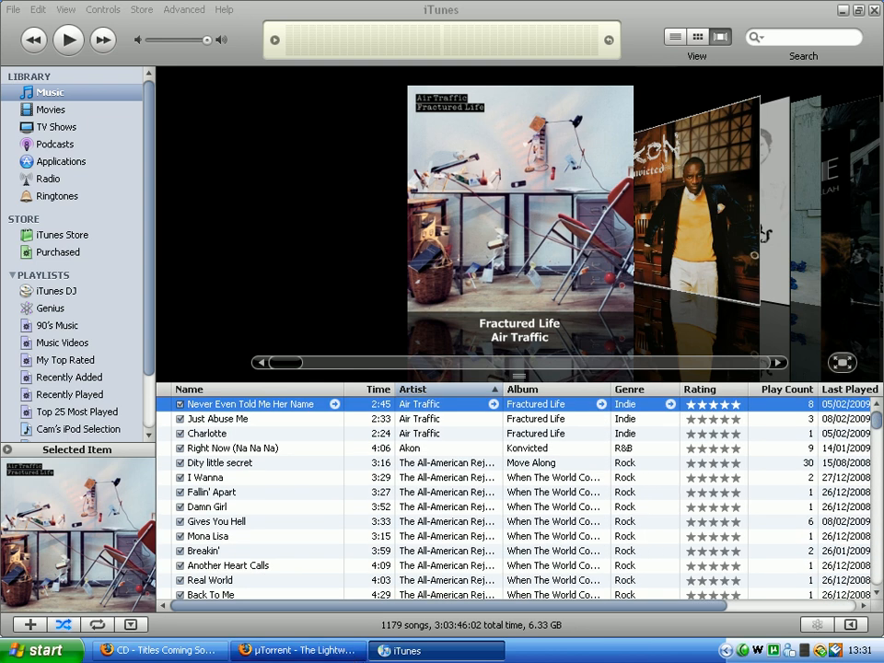
pyautogui.click(295, 650)
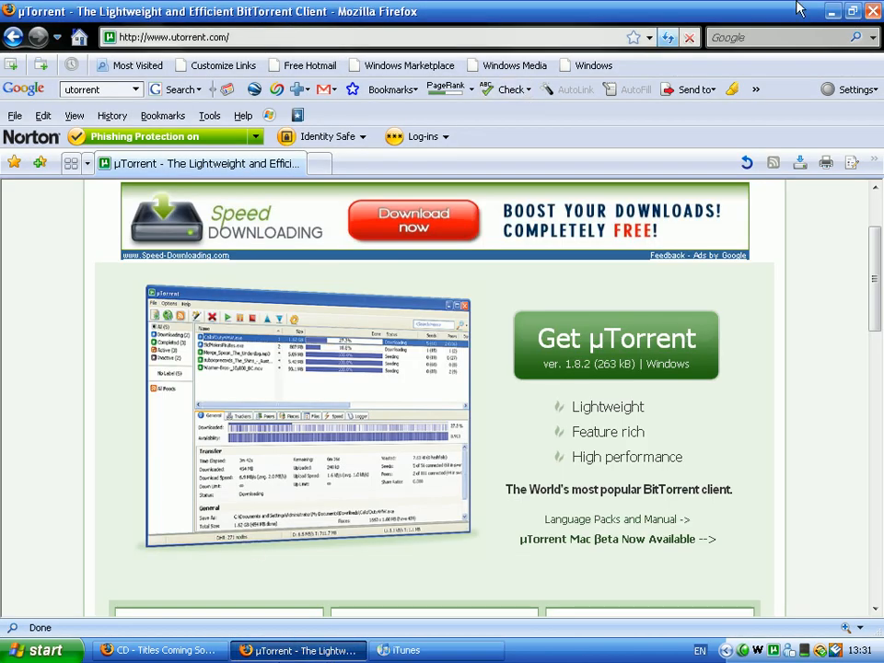
pyautogui.click(406, 650)
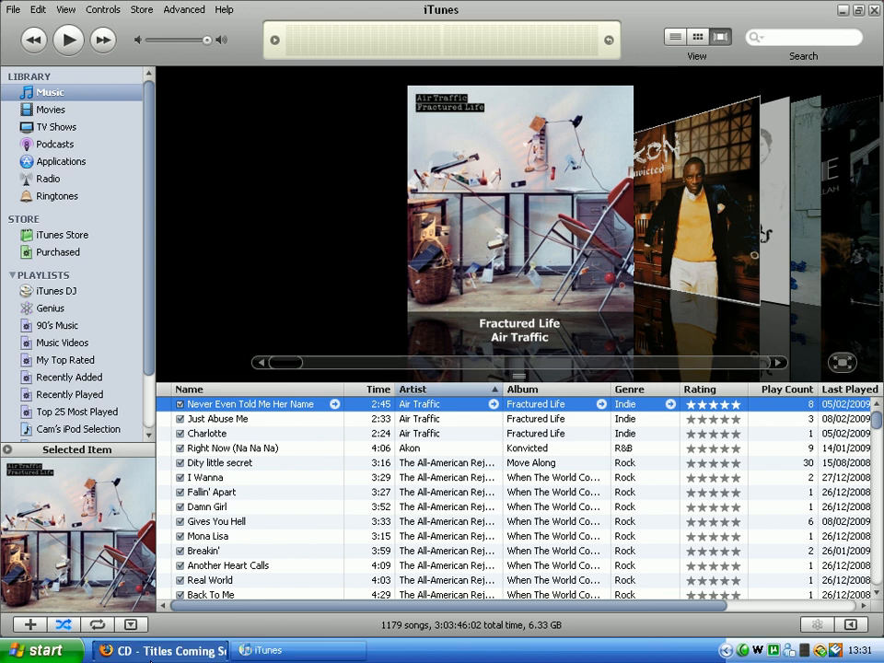
# Switch to Play.com's Coming Soon CDs page and scroll to Papa Roach - Metamorphosis.
pyautogui.click(157, 650)
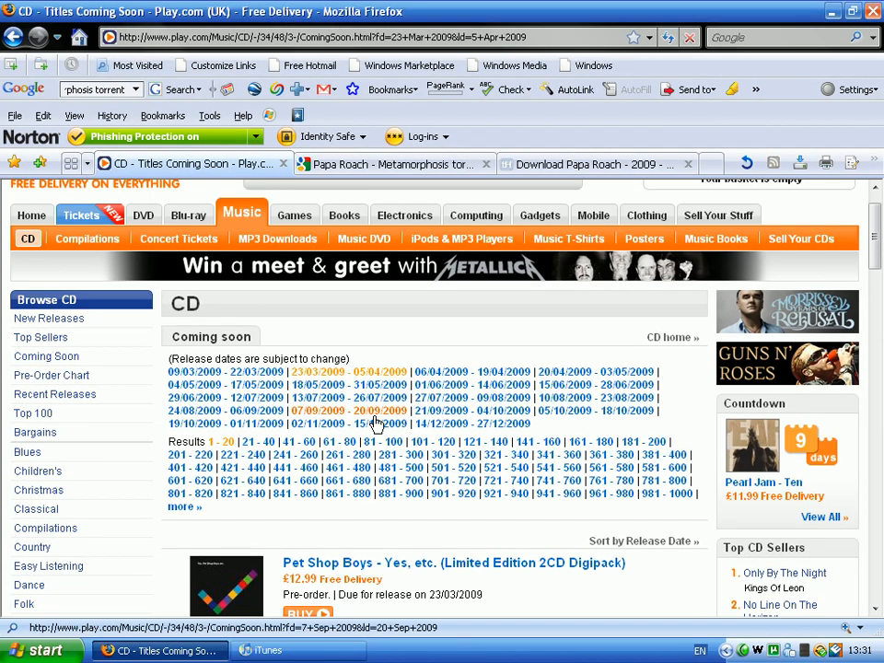
pyautogui.scroll(-3)
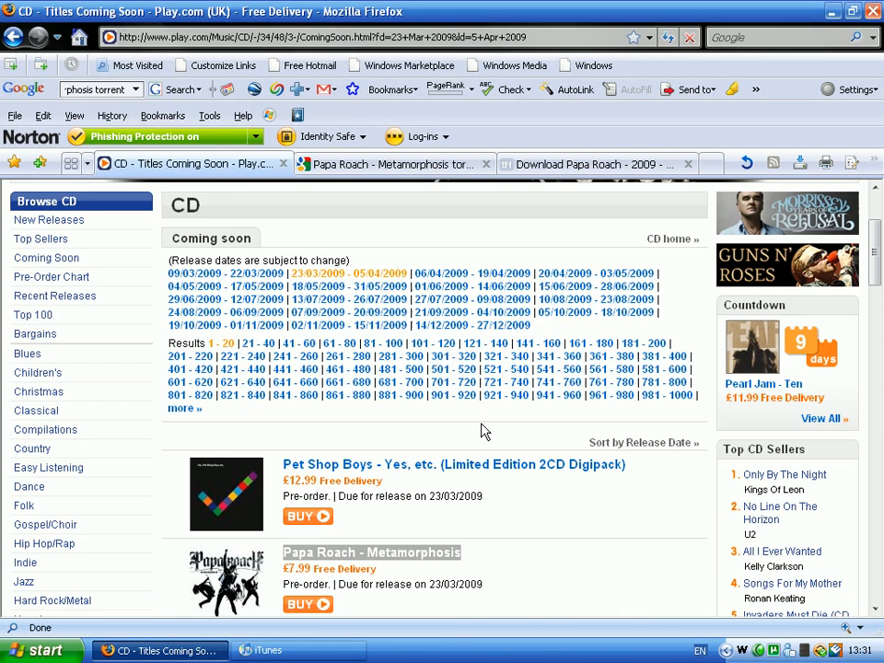
pyautogui.scroll(-3)
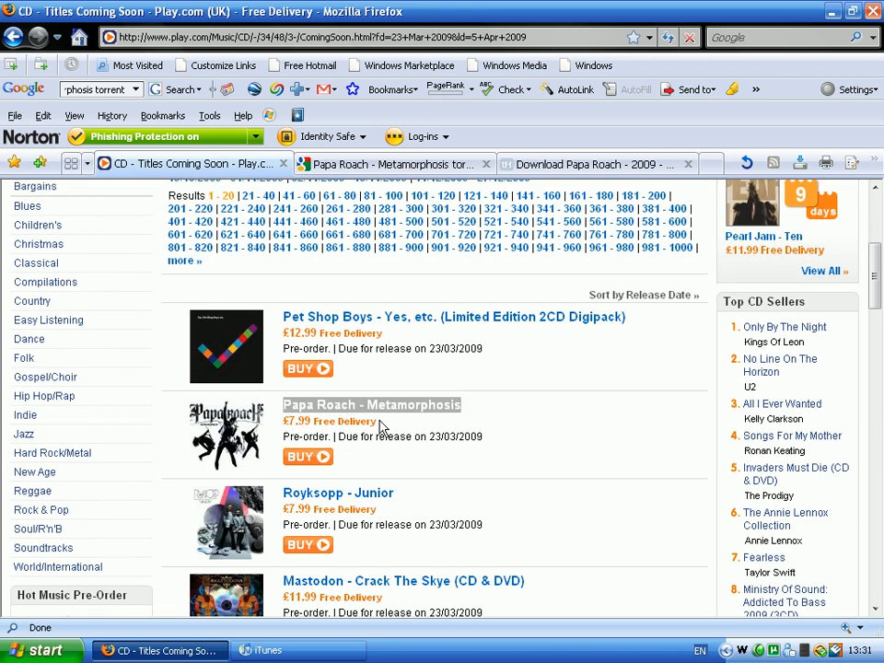
pyautogui.moveTo(387, 430)
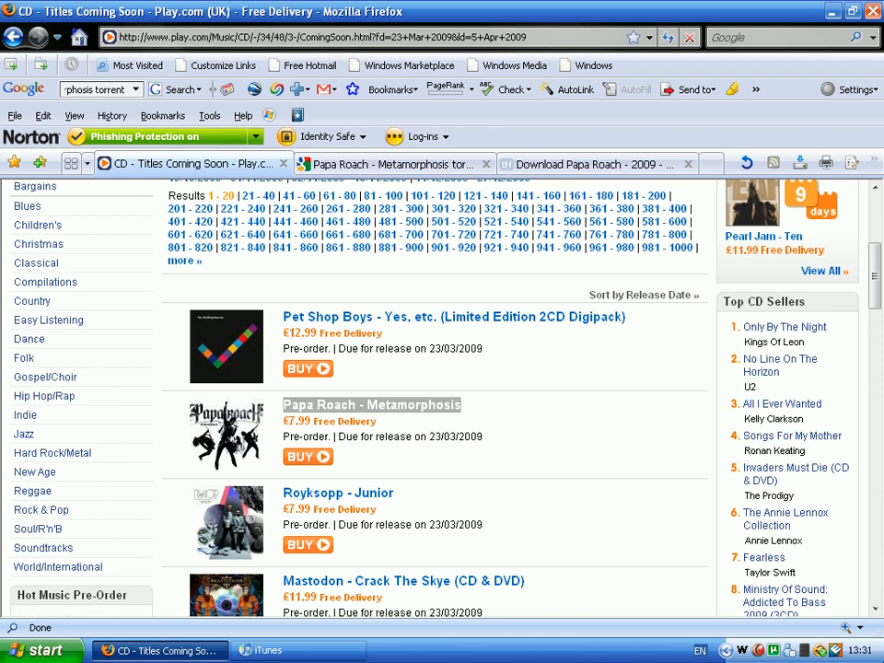
pyautogui.moveTo(419, 435)
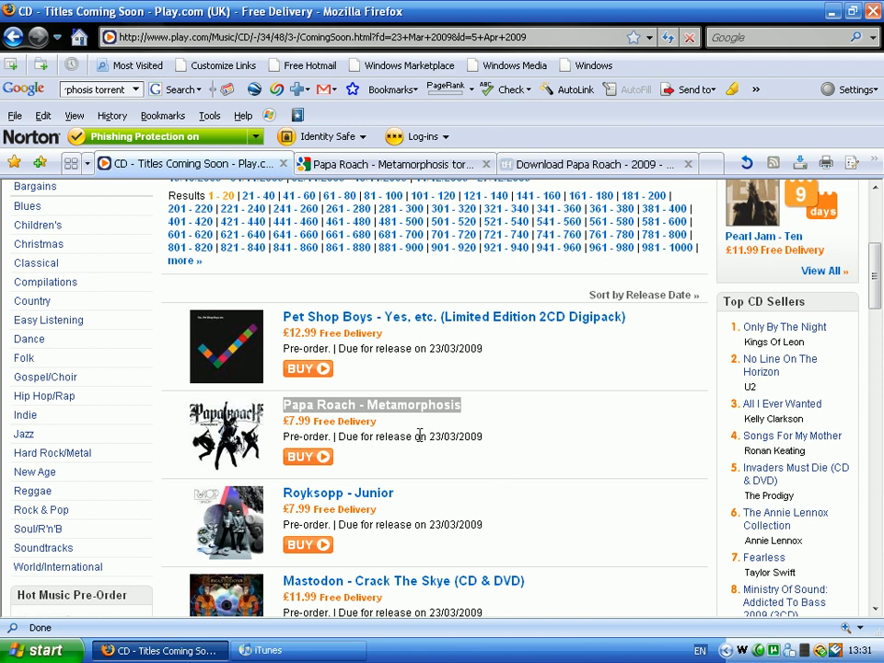
pyautogui.moveTo(386, 281)
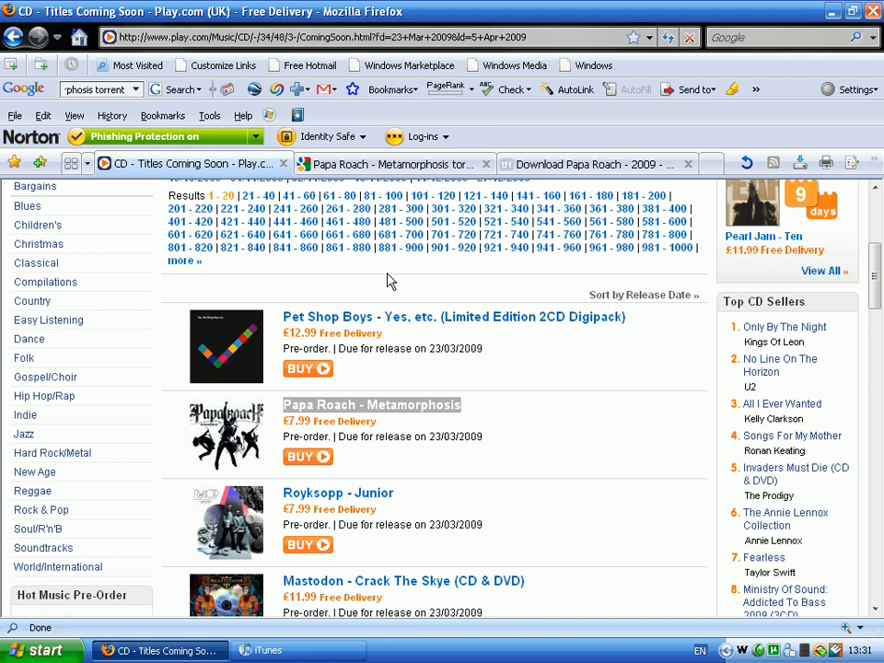
pyautogui.moveTo(336, 198)
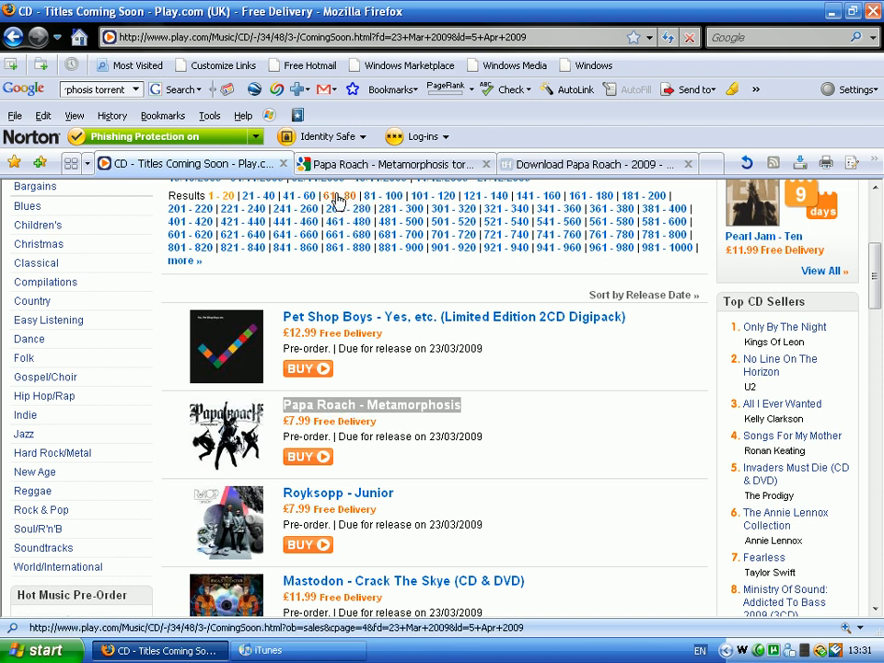
# Try the torrentz result for Papa Roach - Metamorphosis, then return to the Google results.
pyautogui.click(386, 163)
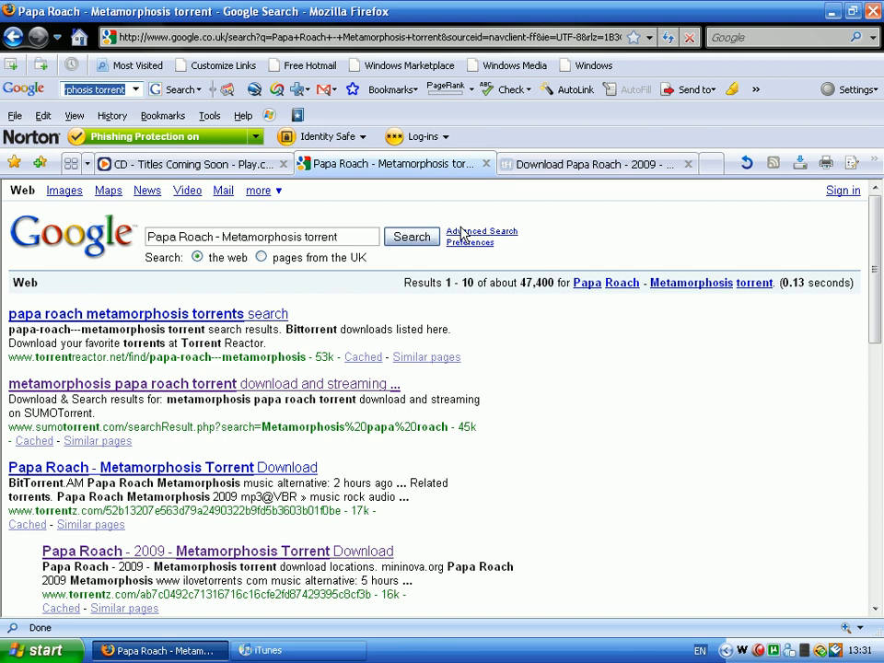
pyautogui.click(218, 551)
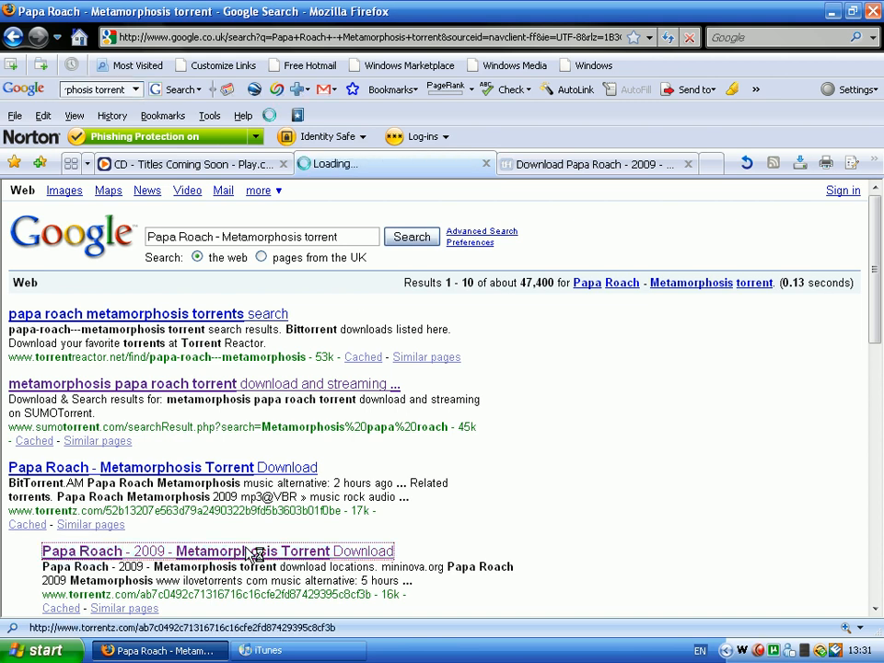
pyautogui.click(217, 550)
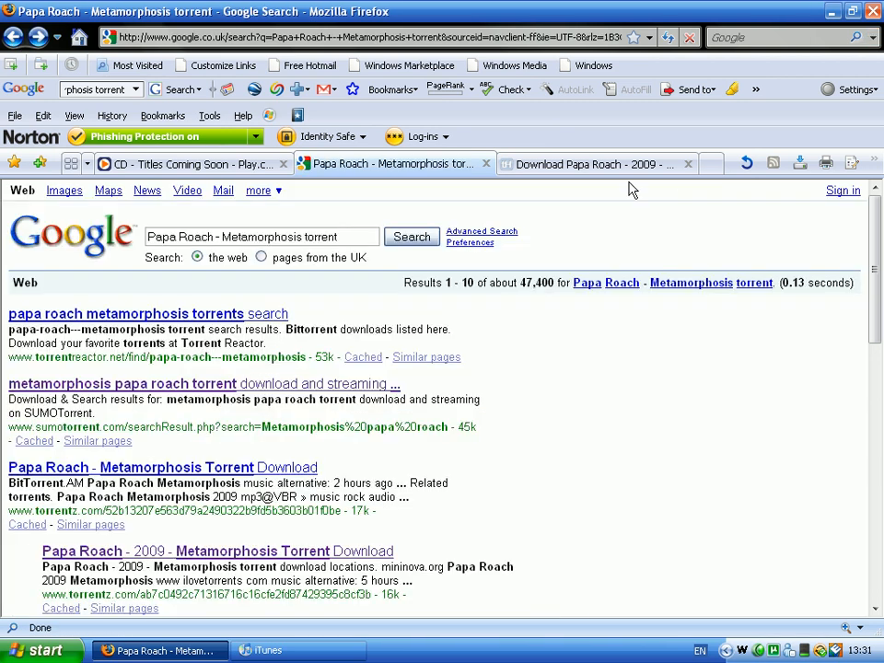
# Download the Papa Roach 2009 Metamorphosis .torrent file from torrentHound.
pyautogui.click(590, 163)
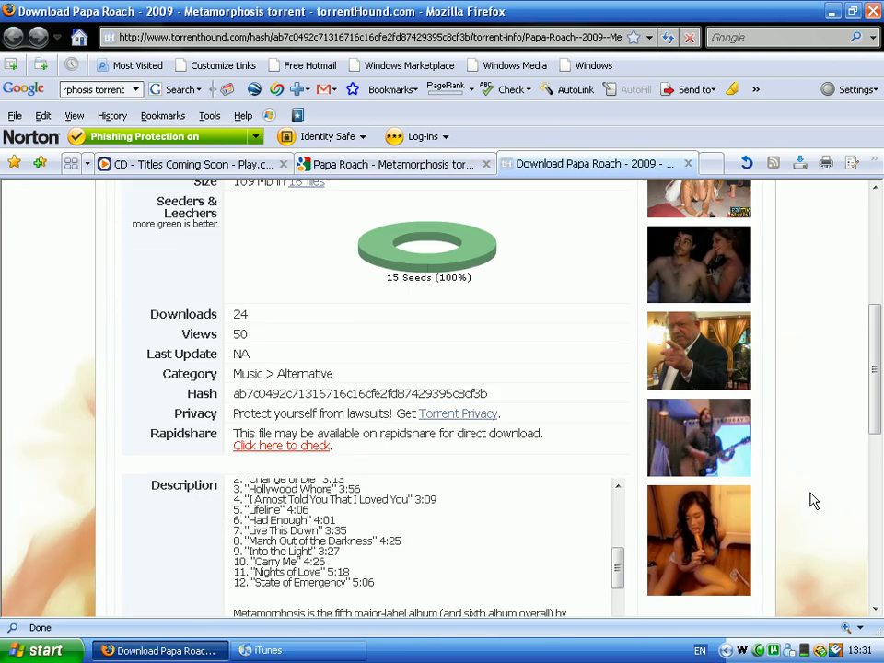
pyautogui.scroll(-3)
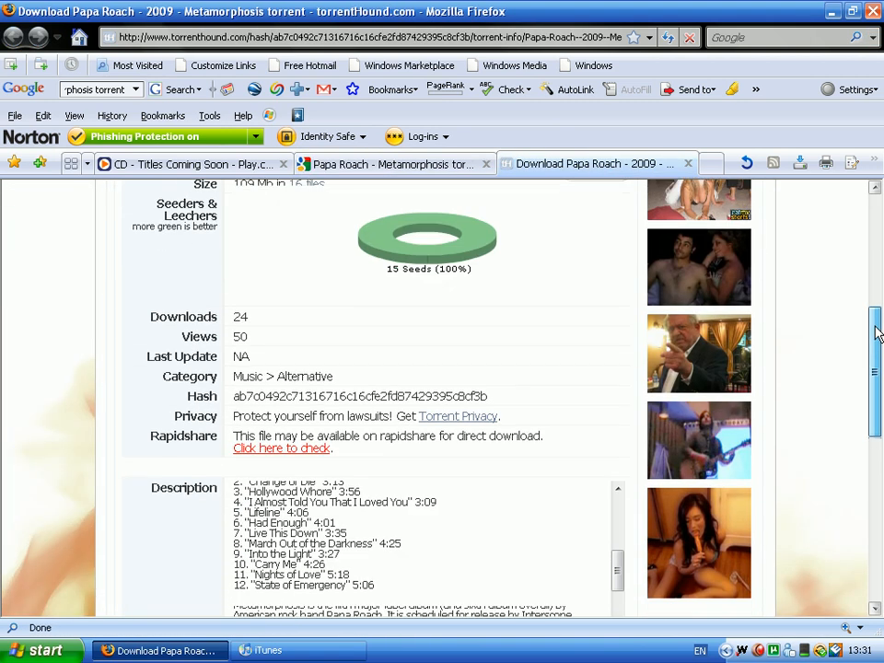
pyautogui.scroll(-3)
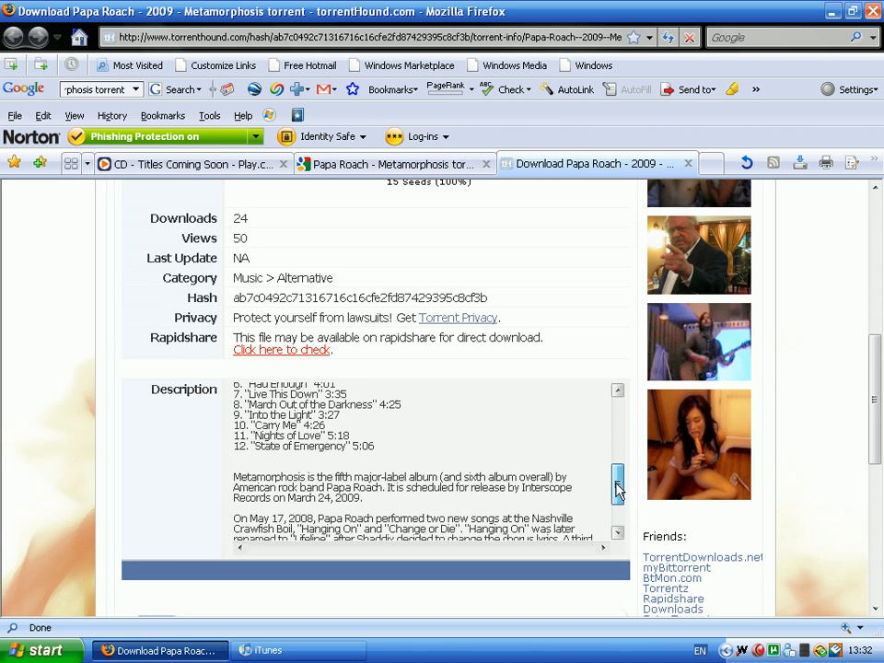
pyautogui.scroll(-3)
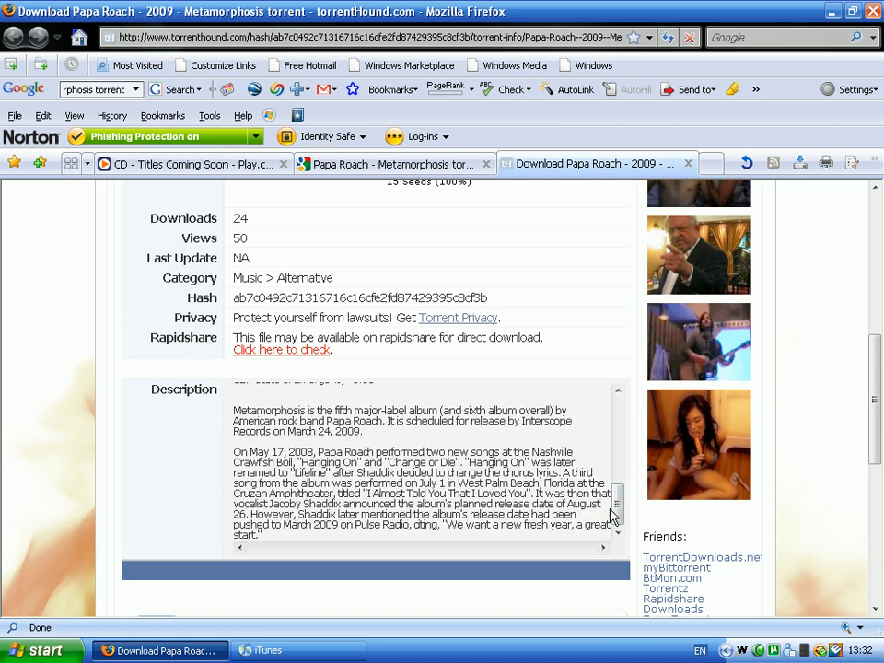
pyautogui.scroll(-3)
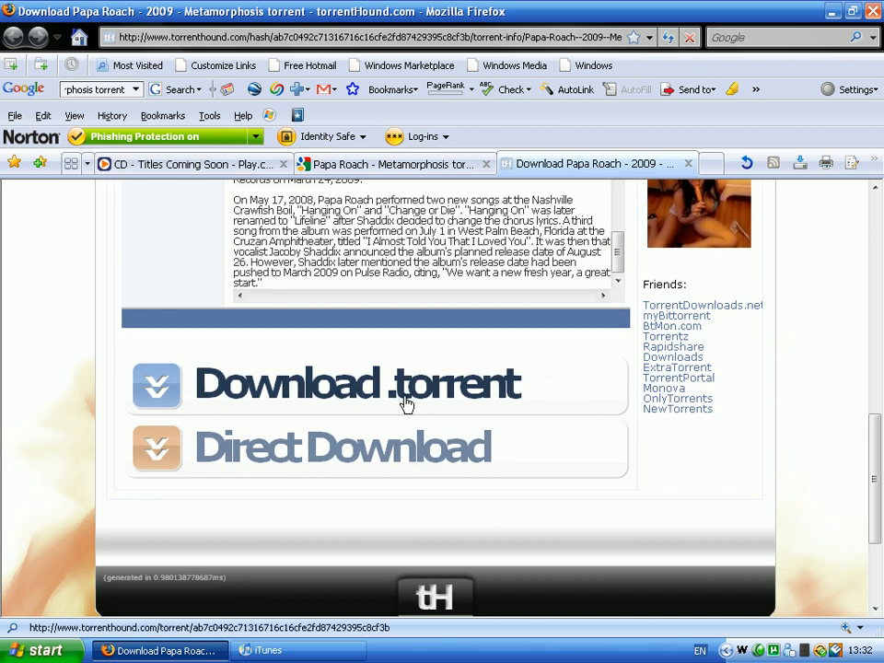
pyautogui.click(357, 384)
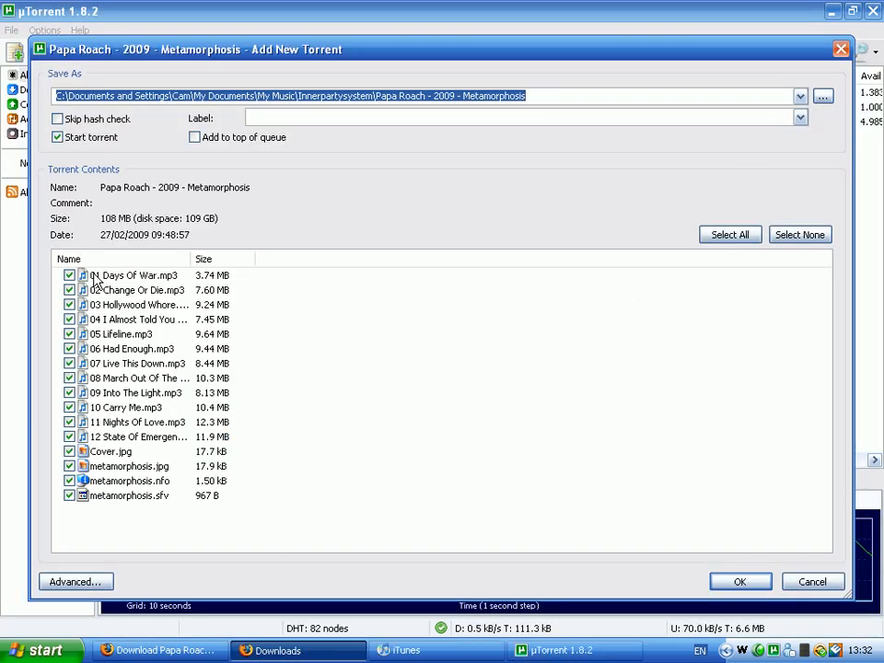
pyautogui.moveTo(134, 487)
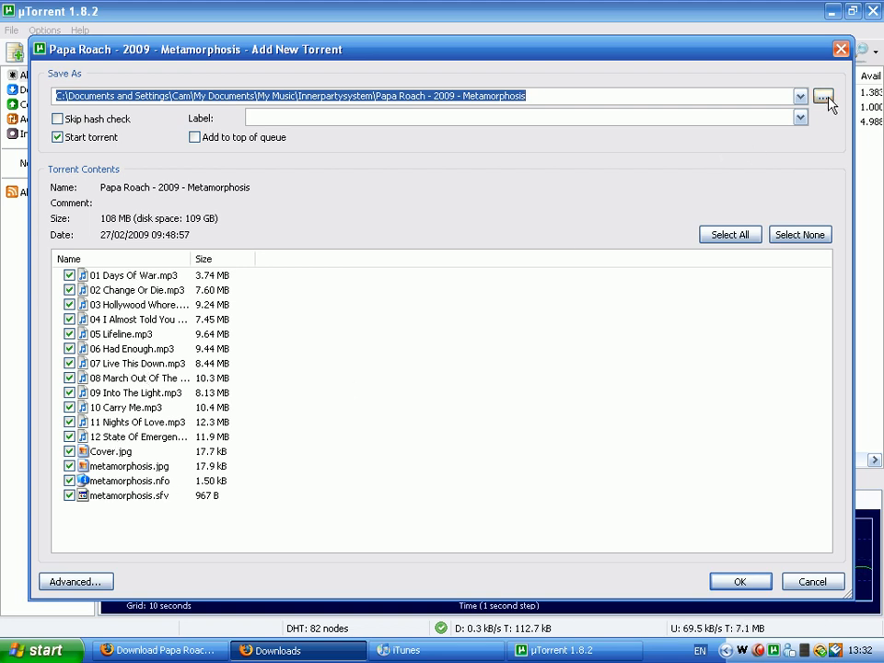
# Browse for a different save folder for Papa Roach - 2009 - Metamorphosis.
pyautogui.click(821, 96)
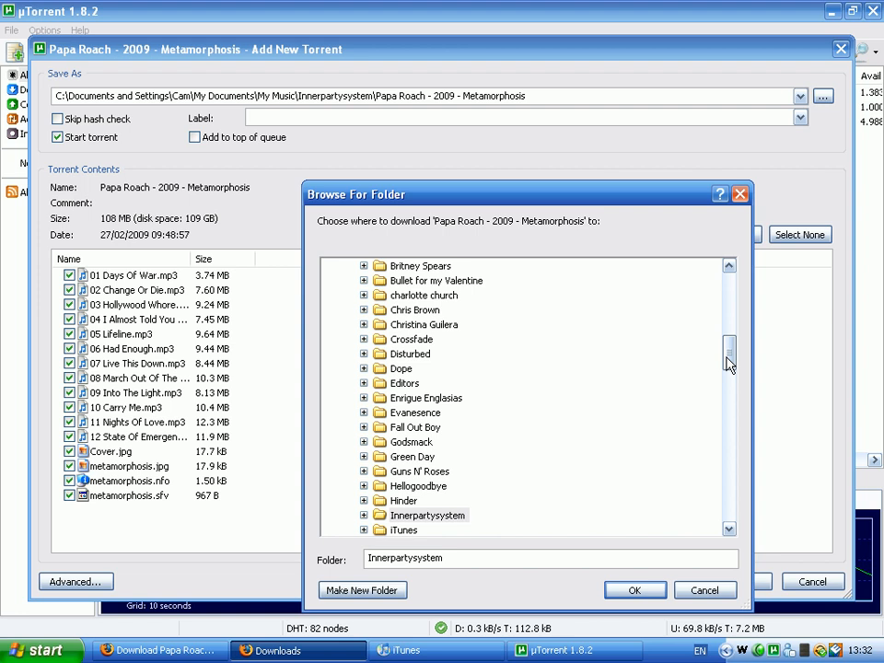
# Save the Metamorphosis torrent to the Papa Roach music folder and confirm adding it.
pyautogui.scroll(-3)
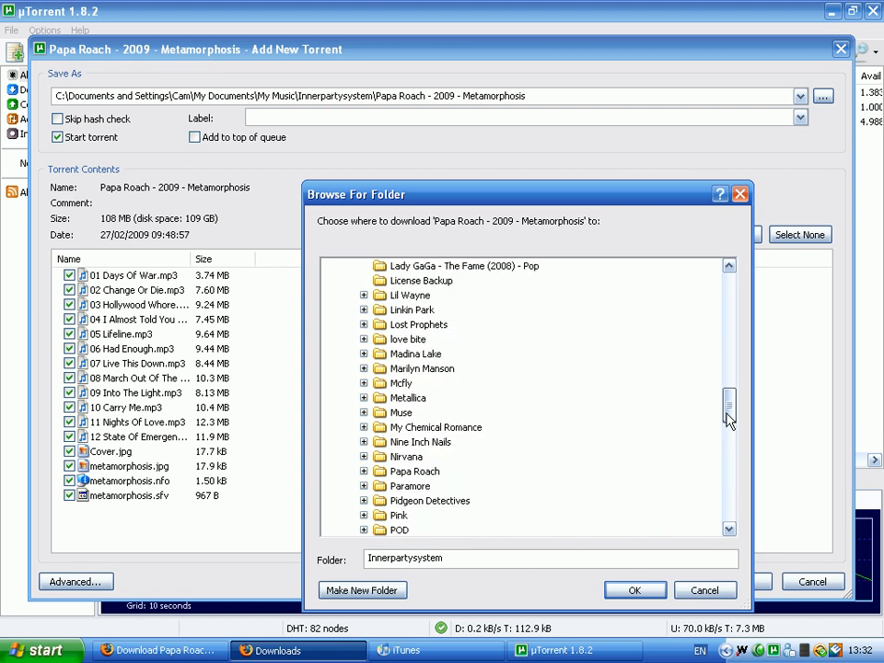
pyautogui.click(364, 456)
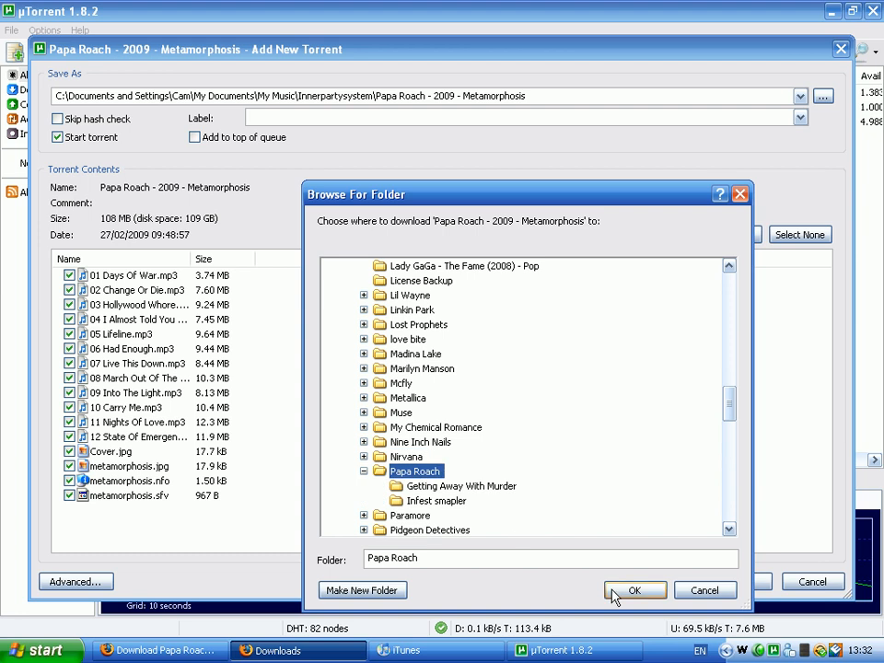
pyautogui.click(635, 590)
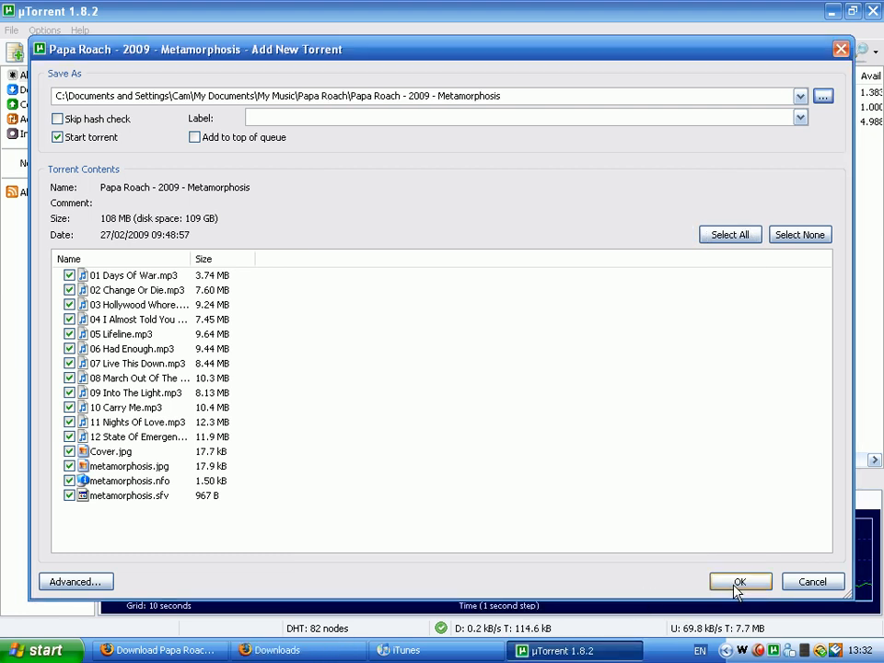
pyautogui.click(740, 580)
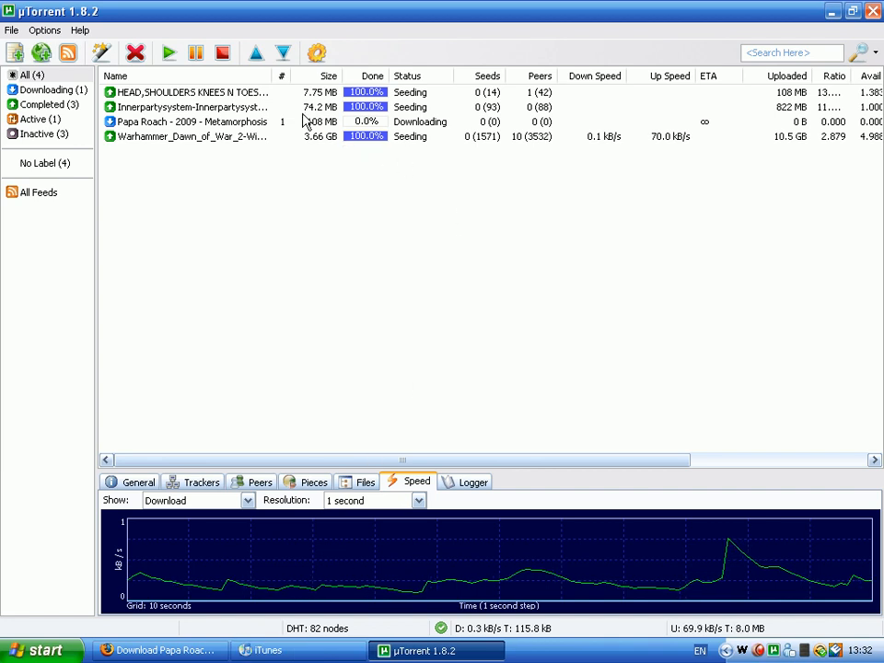
pyautogui.click(191, 122)
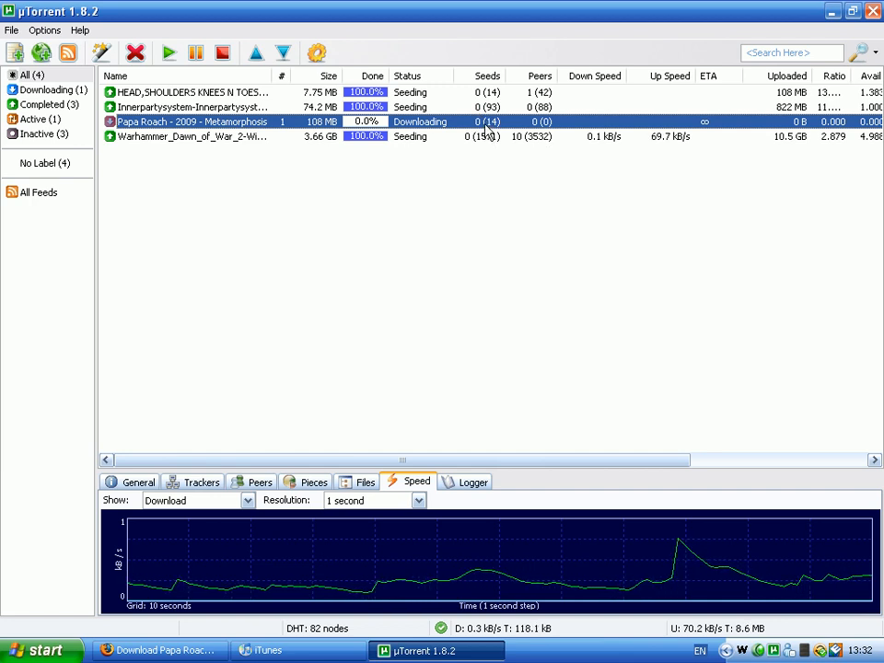
pyautogui.moveTo(463, 237)
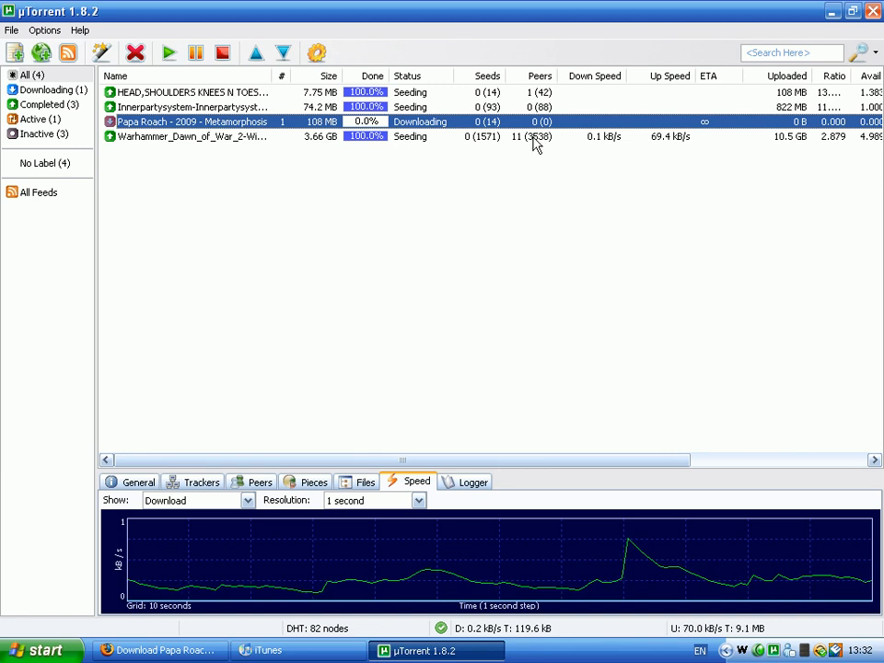
pyautogui.moveTo(488, 143)
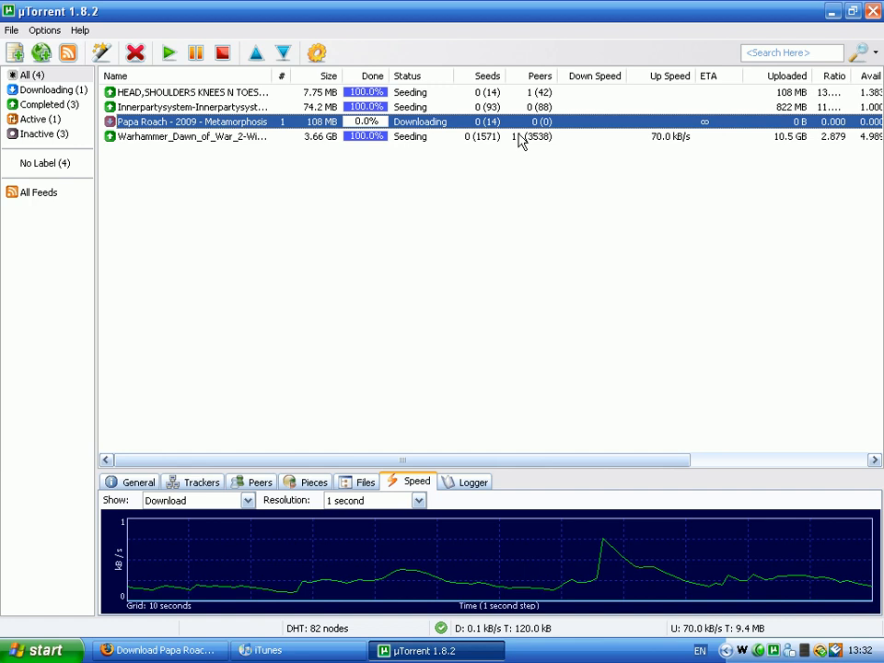
pyautogui.moveTo(562, 201)
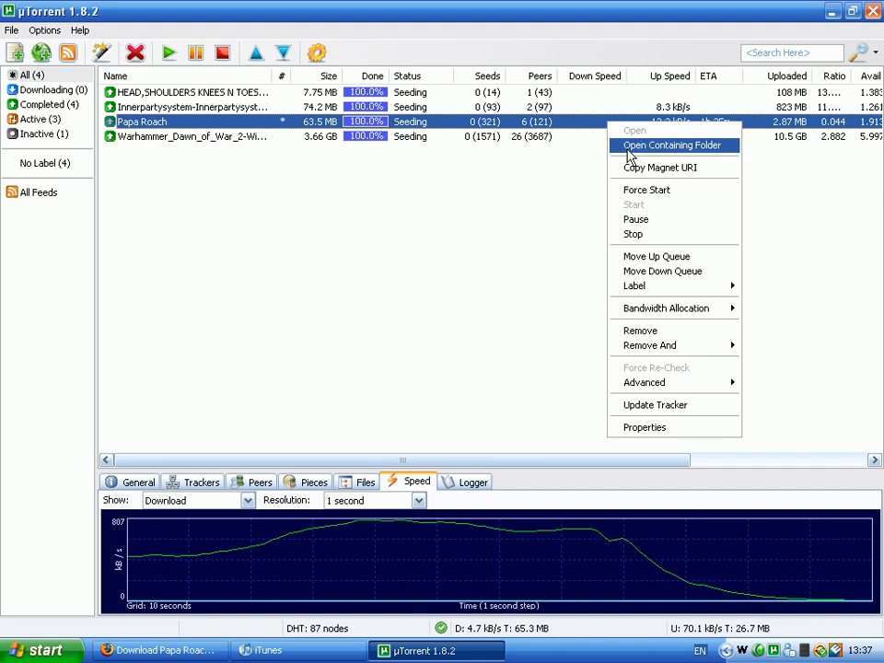
# Open the finished album's containing folder maximized, then switch to iTunes.
pyautogui.click(672, 145)
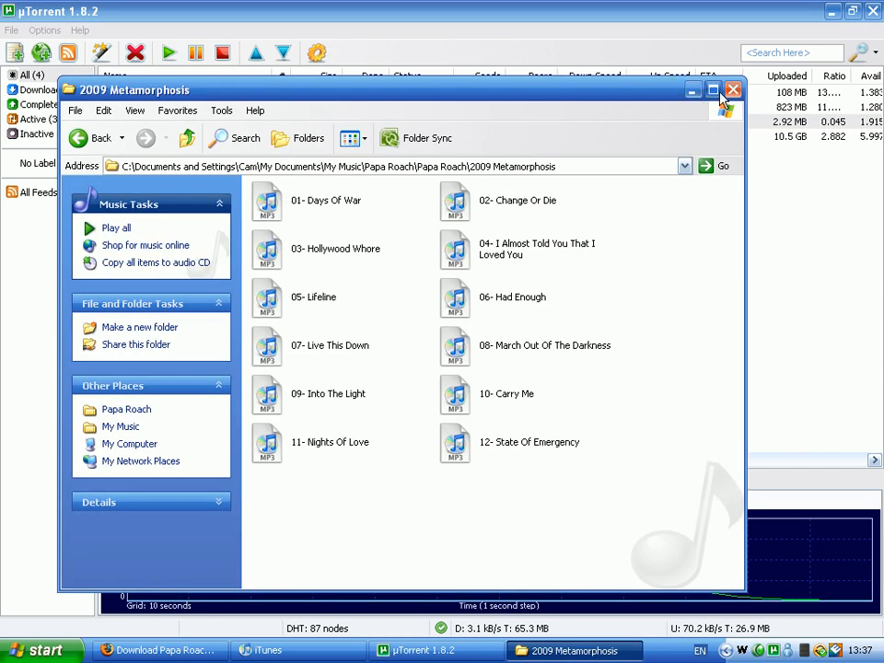
pyautogui.click(713, 89)
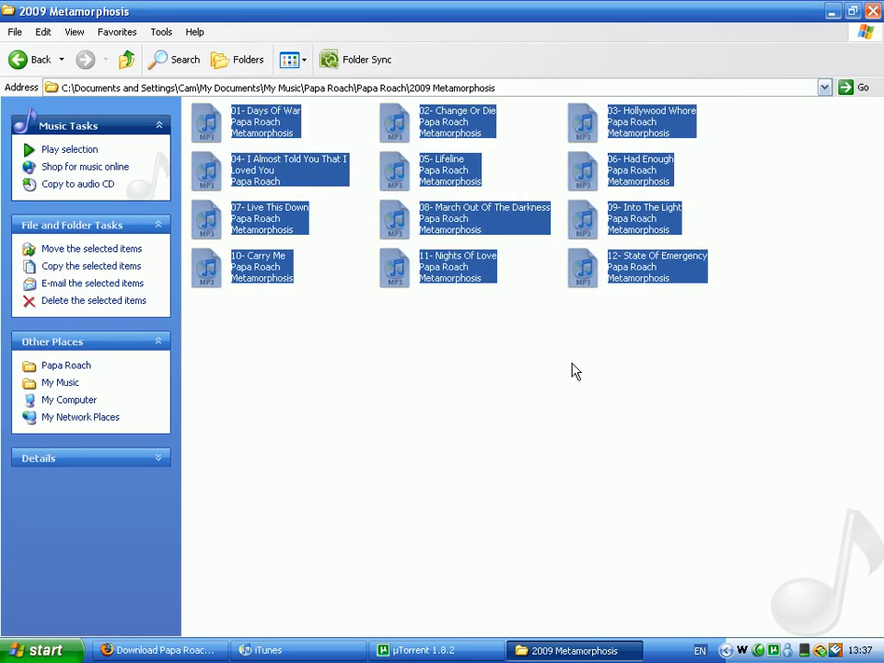
pyautogui.click(269, 650)
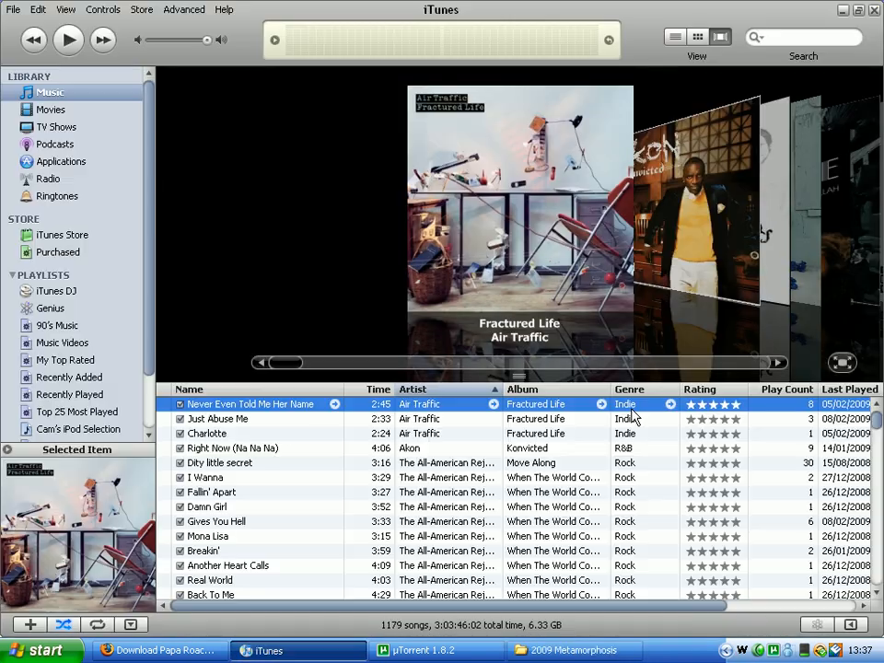
# Import the Papa Roach 2009 Metamorphosis folder via Add Folder to Library, reaching 1191 songs.
pyautogui.click(13, 9)
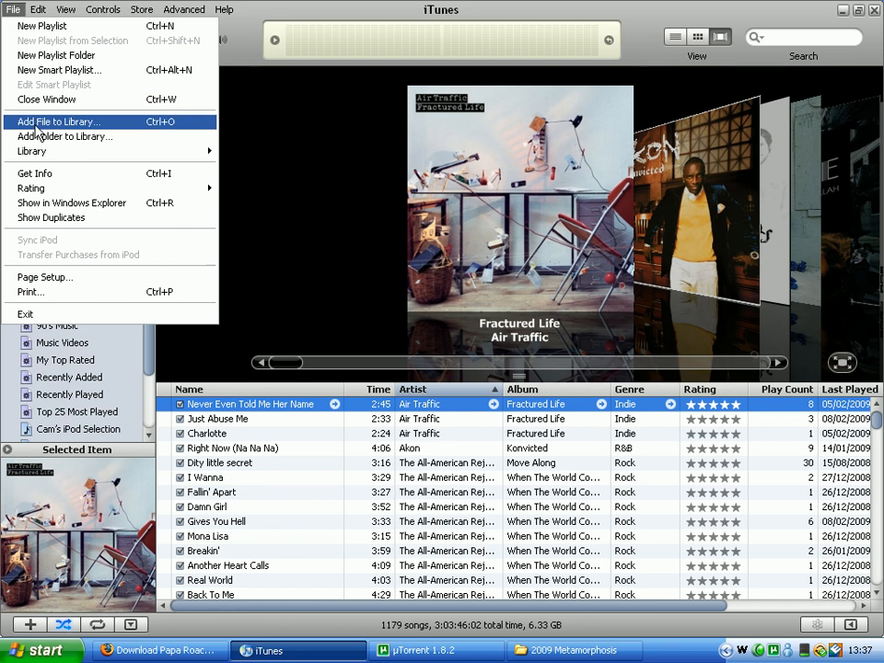
pyautogui.click(66, 136)
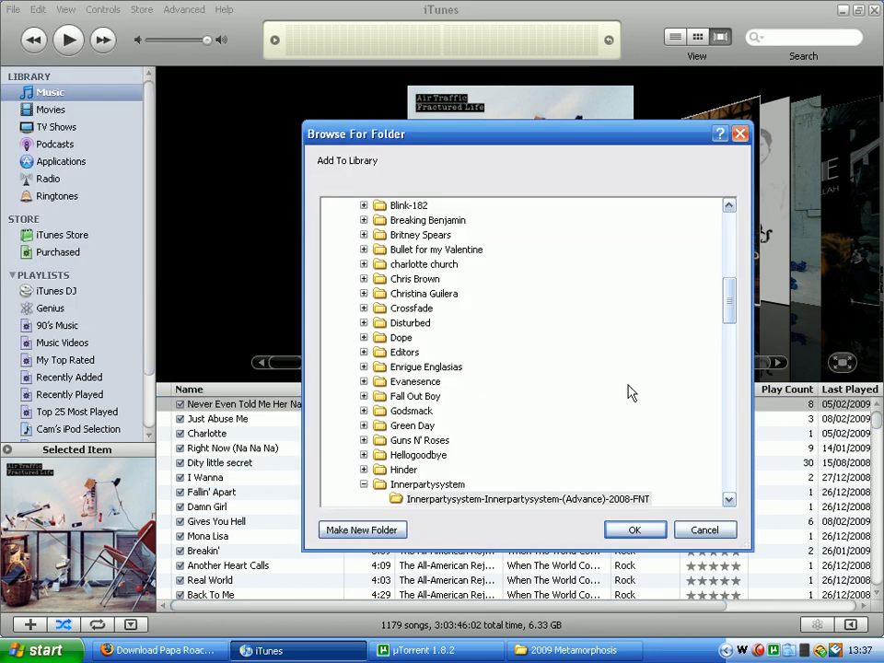
pyautogui.scroll(-3)
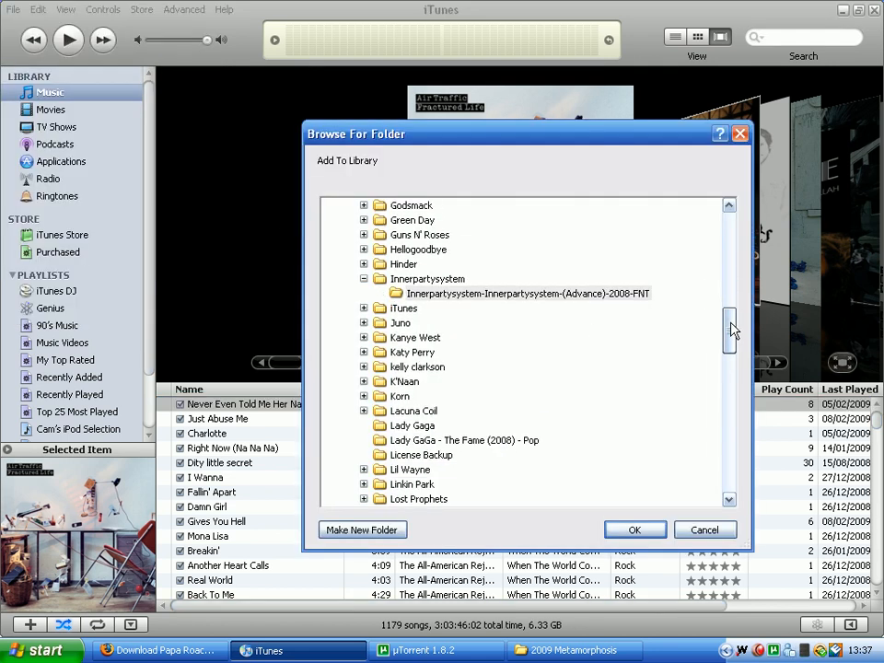
pyautogui.scroll(-3)
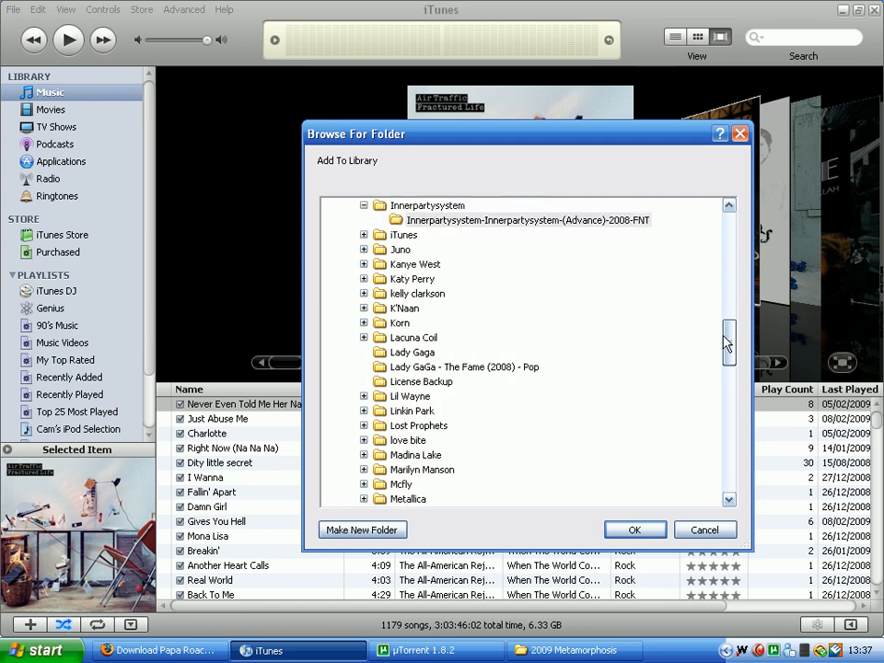
pyautogui.scroll(-3)
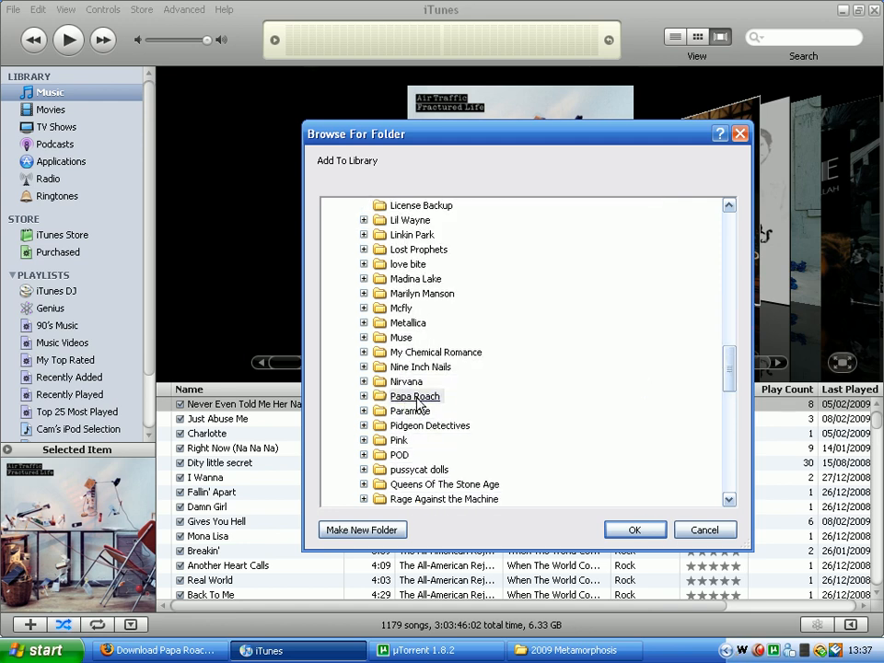
pyautogui.click(365, 395)
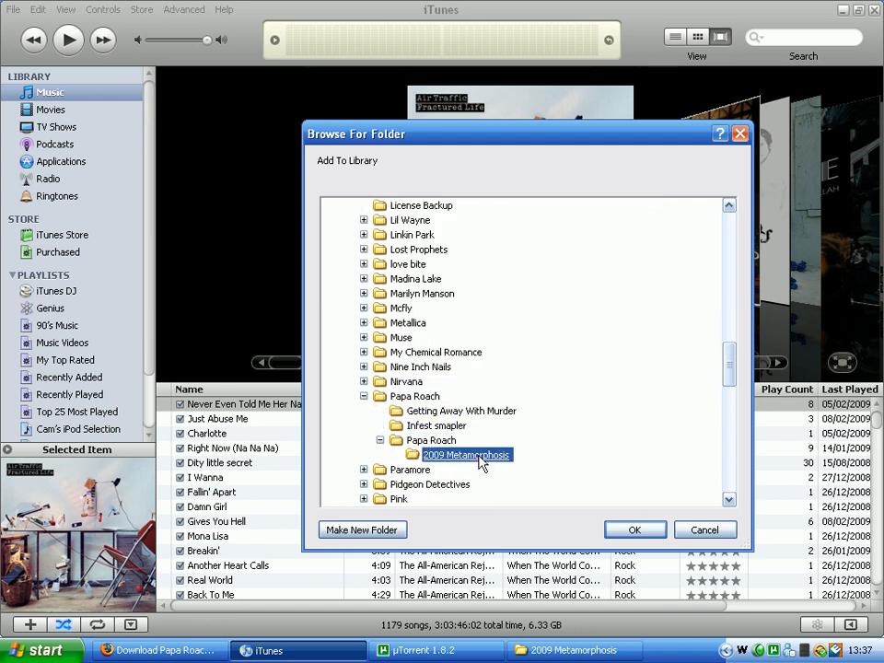
pyautogui.click(633, 530)
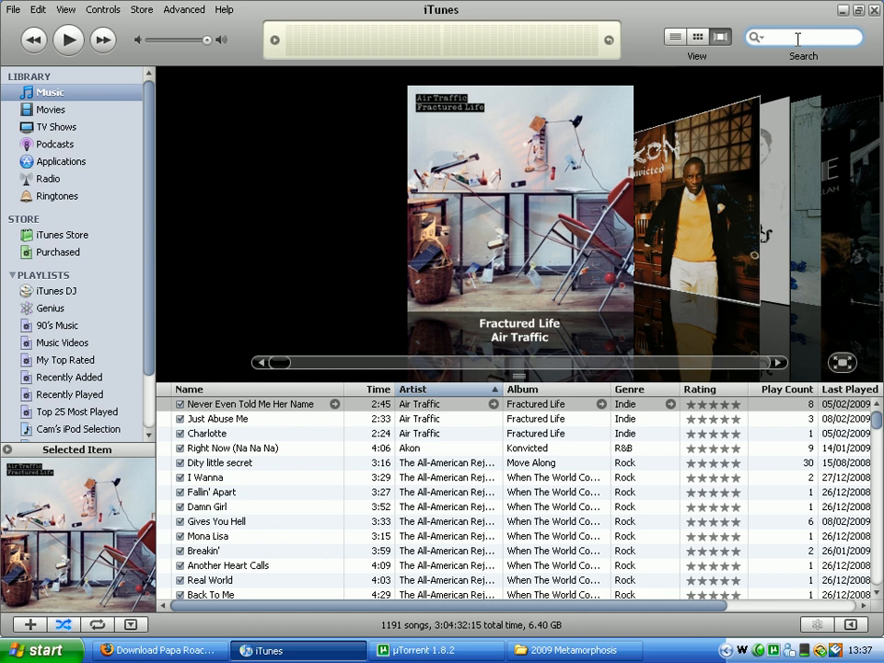
# Search the library for 'metamo' and give the twelve Metamorphosis tracks five stars.
pyautogui.write('metamo')
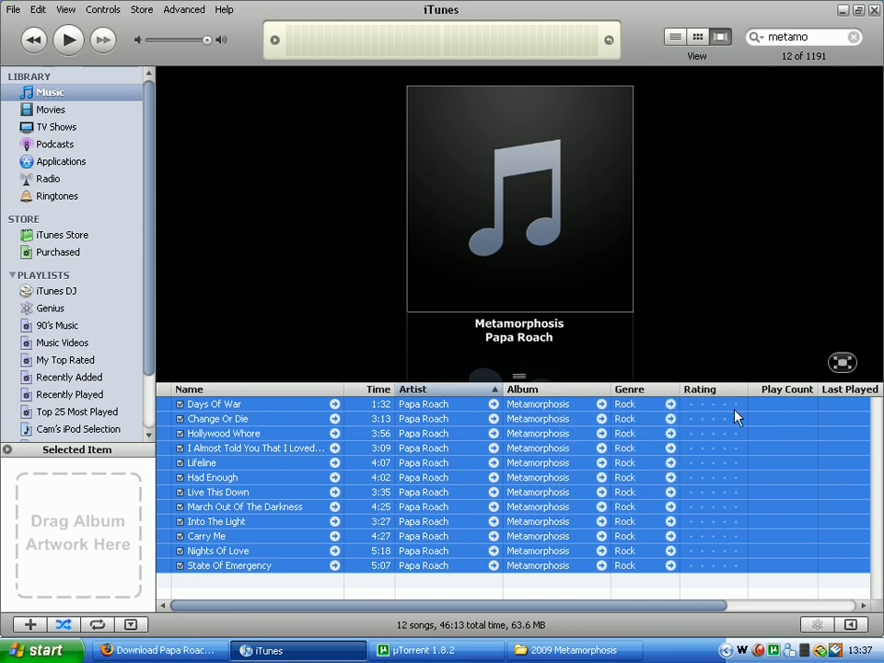
pyautogui.moveTo(727, 412)
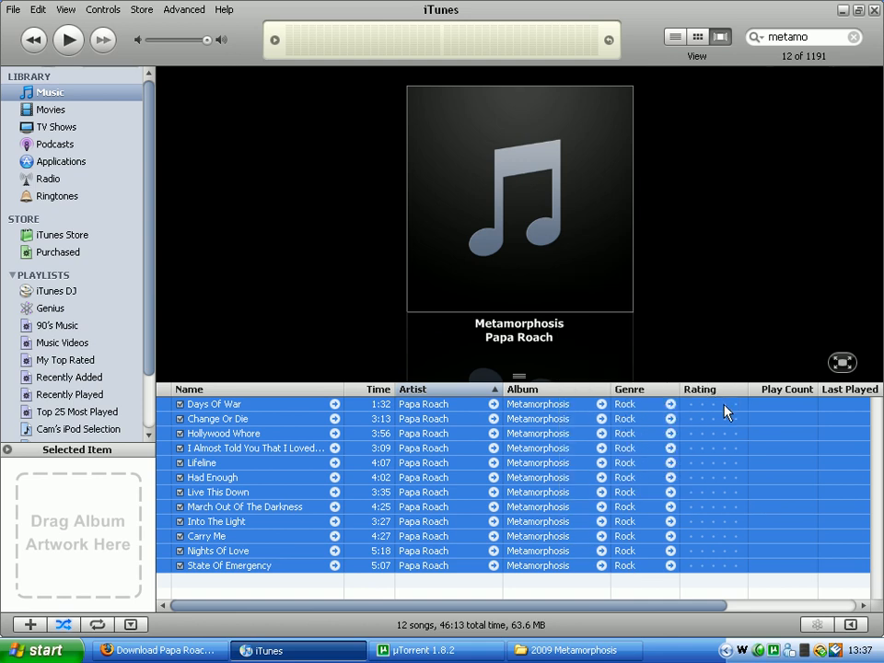
pyautogui.click(725, 404)
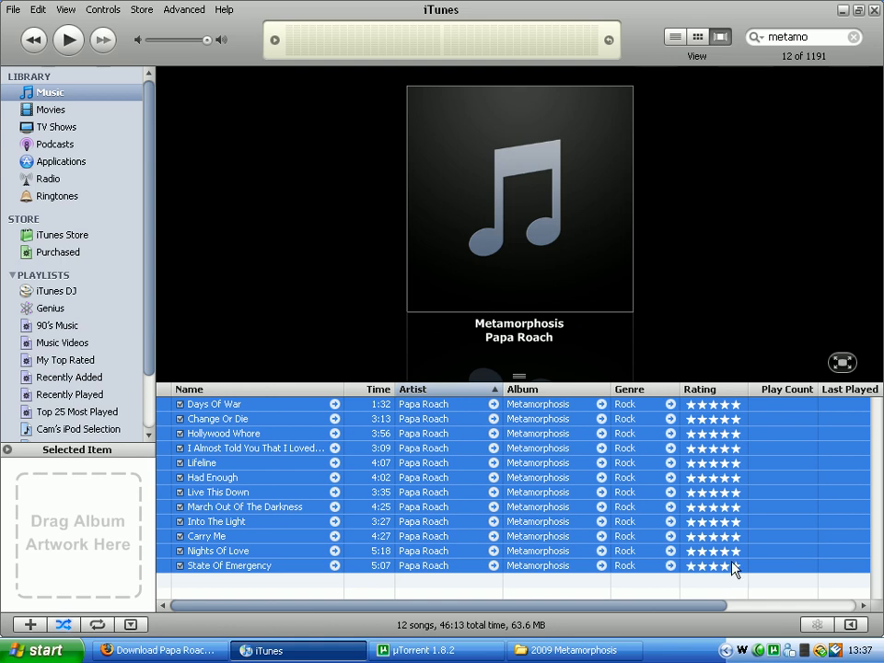
pyautogui.click(792, 37)
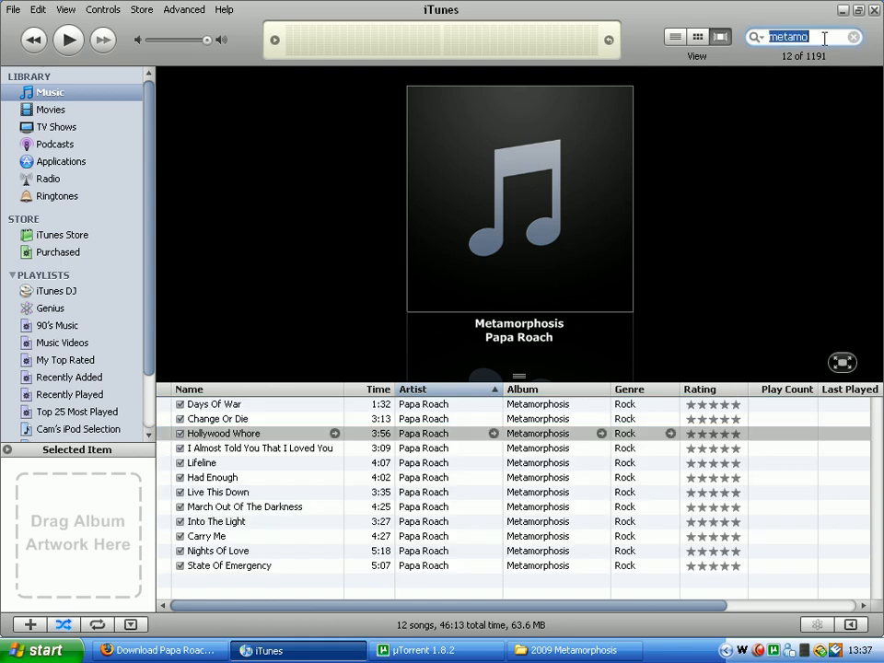
# Clear the 'metamo' search to list all 1191 songs, then switch back to uTorrent.
pyautogui.click(853, 37)
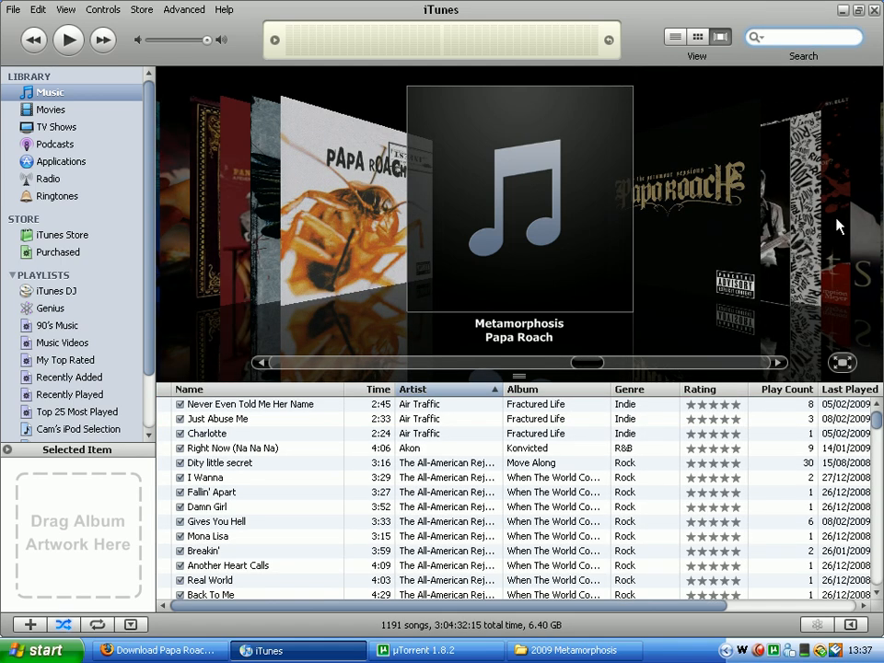
pyautogui.scroll(-3)
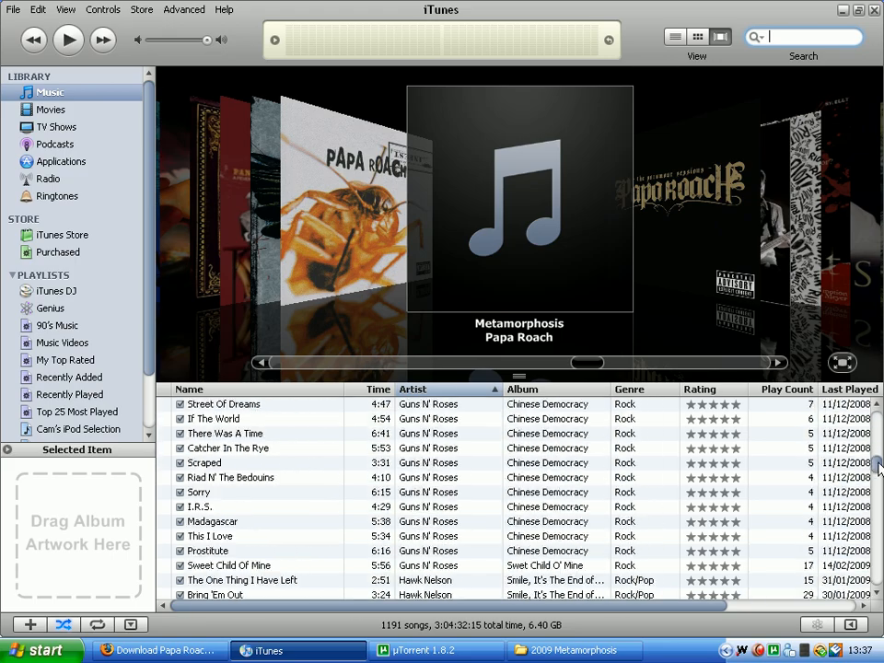
pyautogui.scroll(-3)
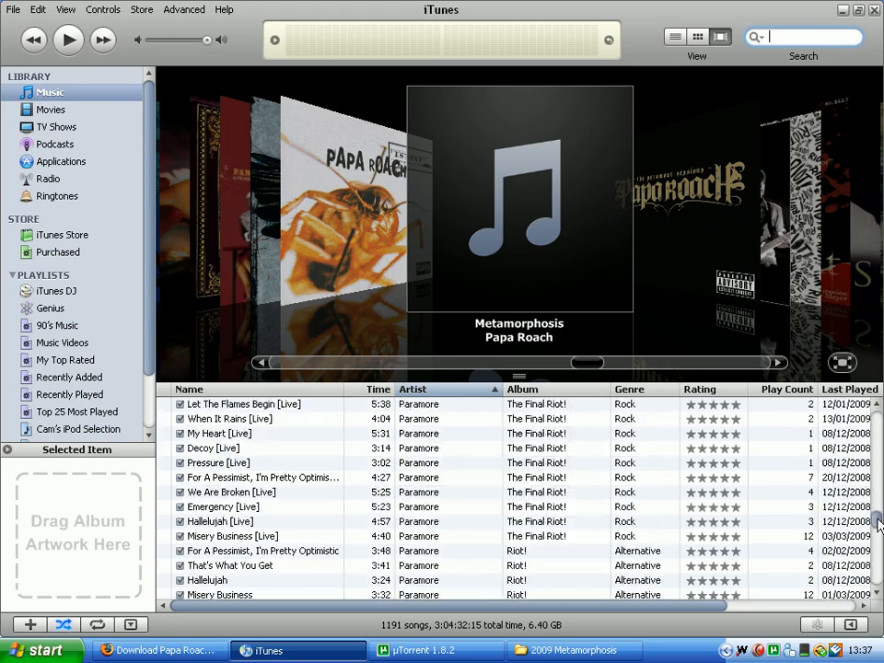
pyautogui.scroll(-3)
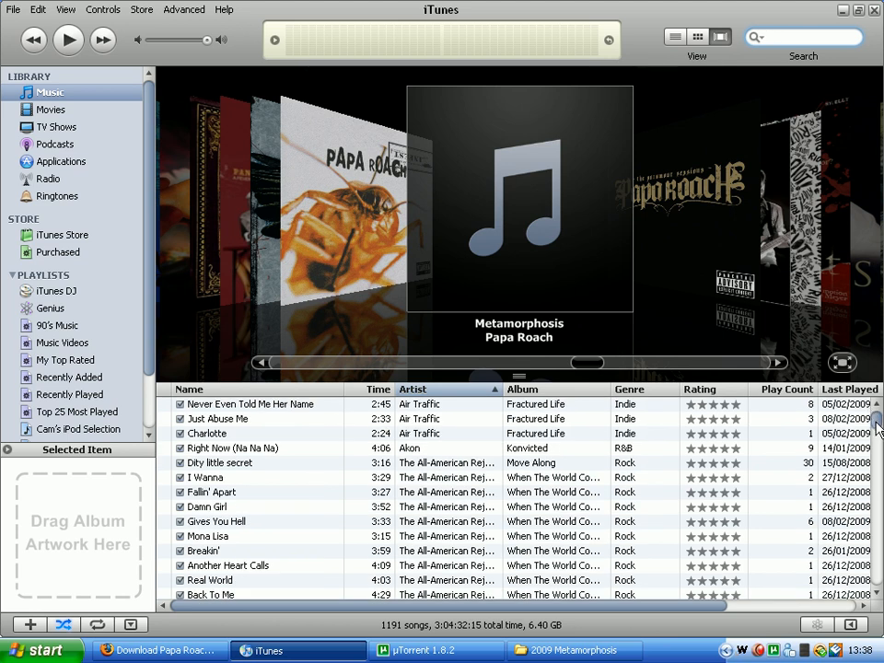
pyautogui.click(437, 650)
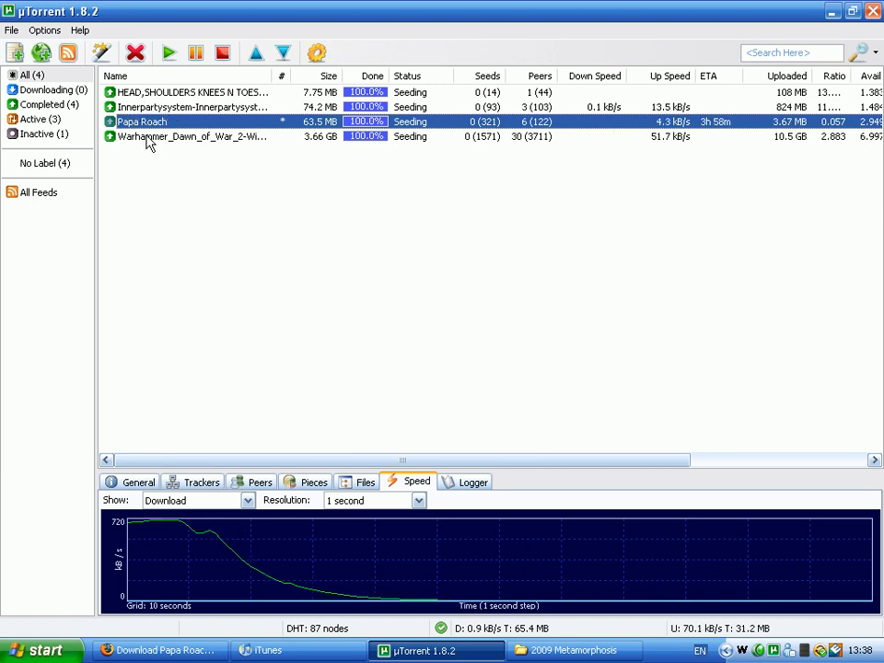
pyautogui.click(191, 137)
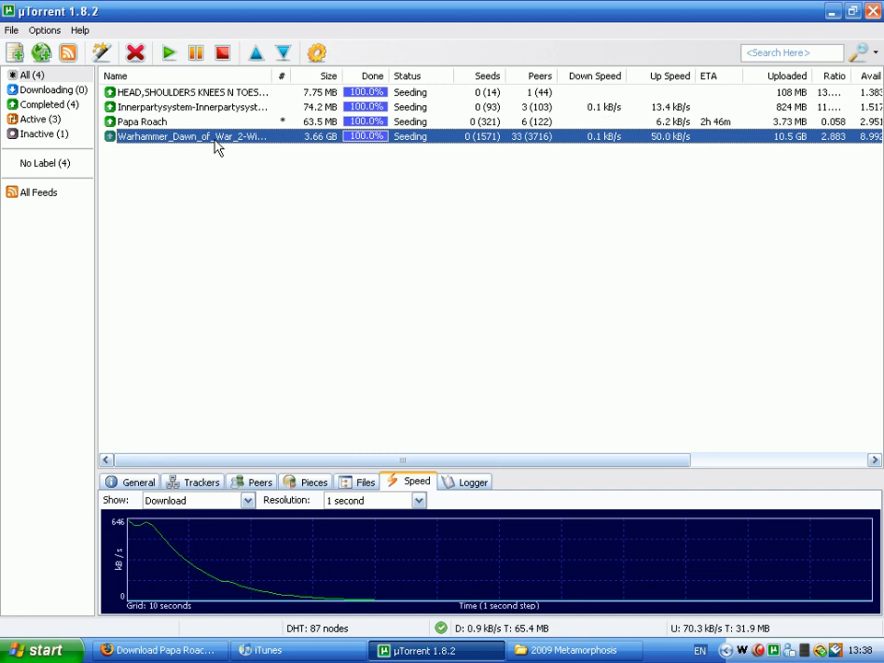
pyautogui.moveTo(273, 460)
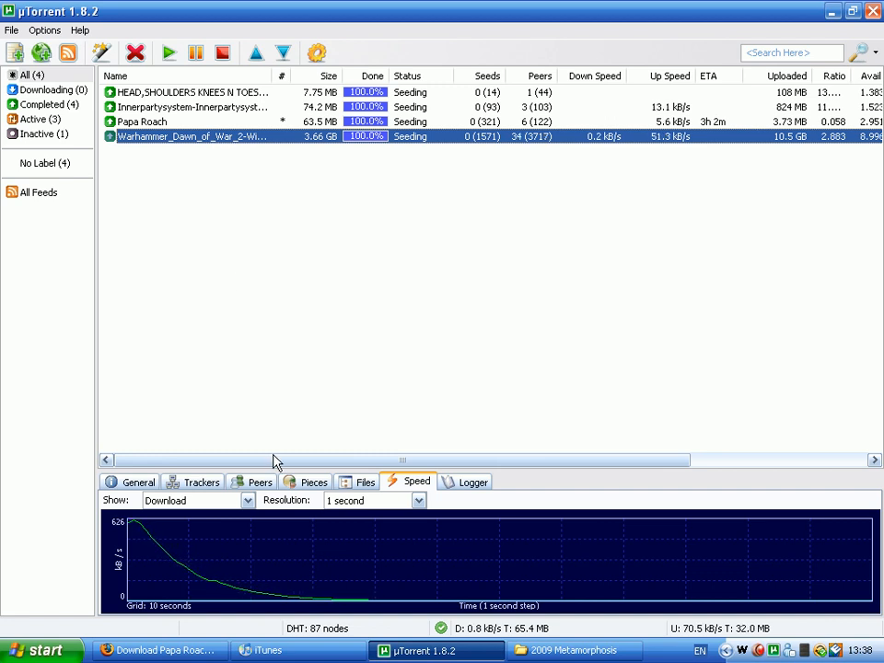
pyautogui.moveTo(327, 281)
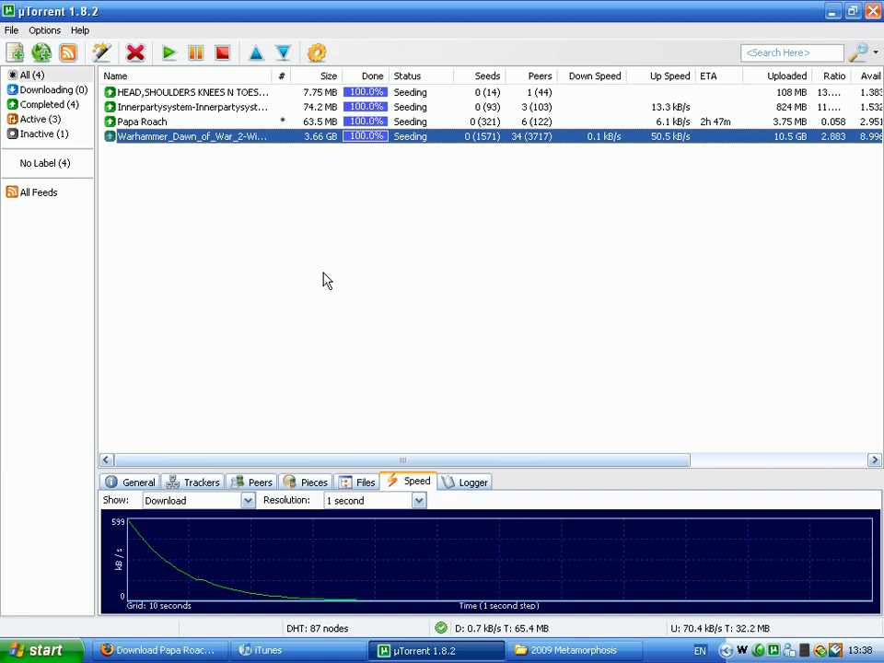